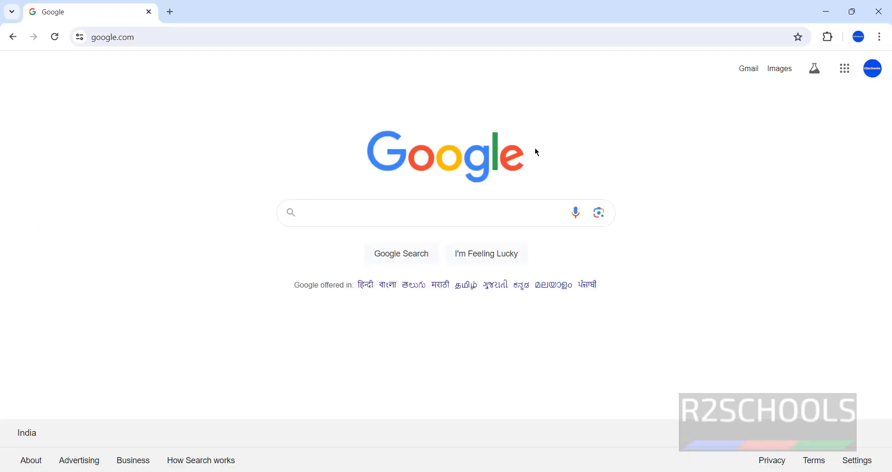
mouse_move(312, 90)
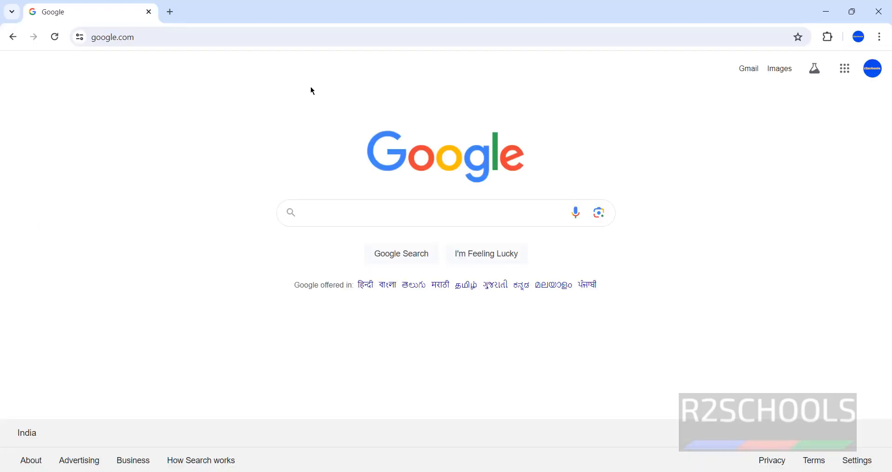
mouse_move(303, 89)
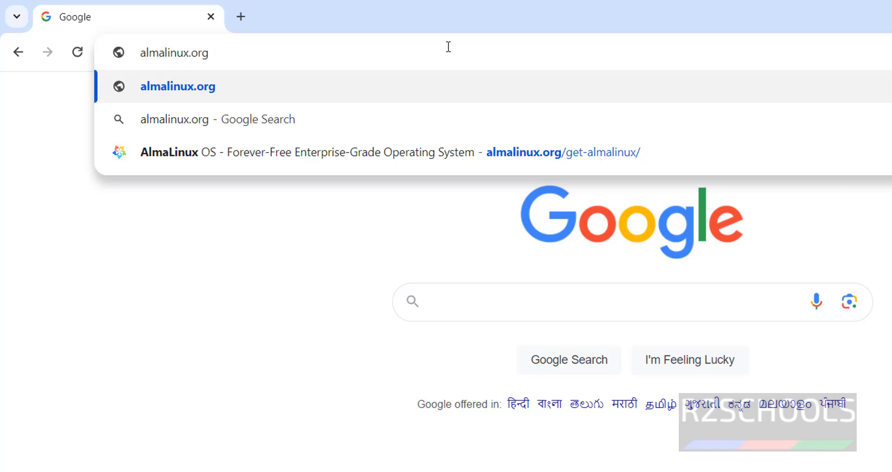
Load the AlmaLinux homepage at almalinux.org in Chrome.
left_click(178, 85)
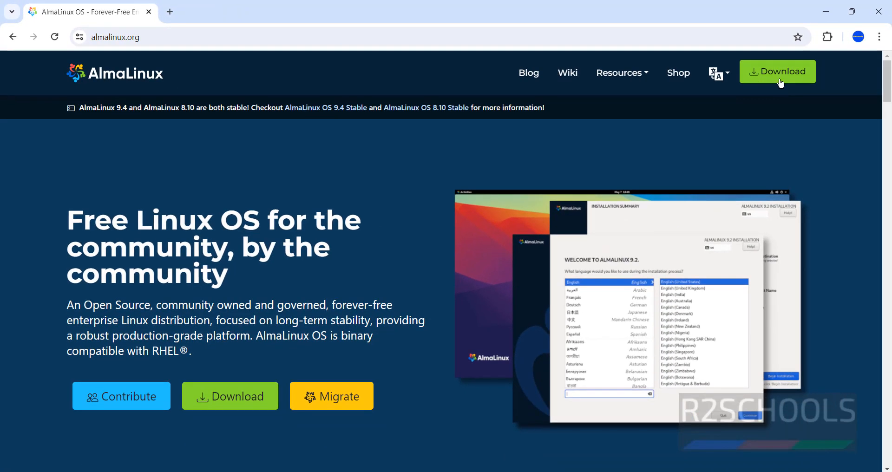
Go to the Get AlmaLinux download page and scroll to the ISO Images section listing OS 9.4.
left_click(777, 70)
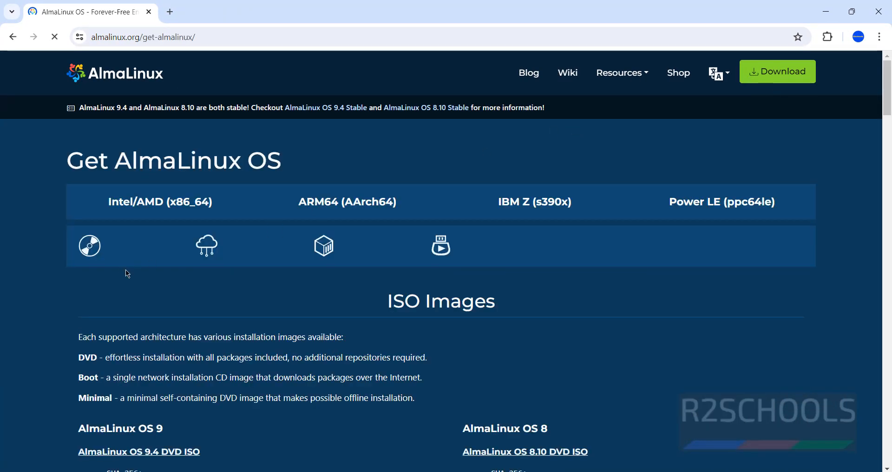
mouse_move(89, 247)
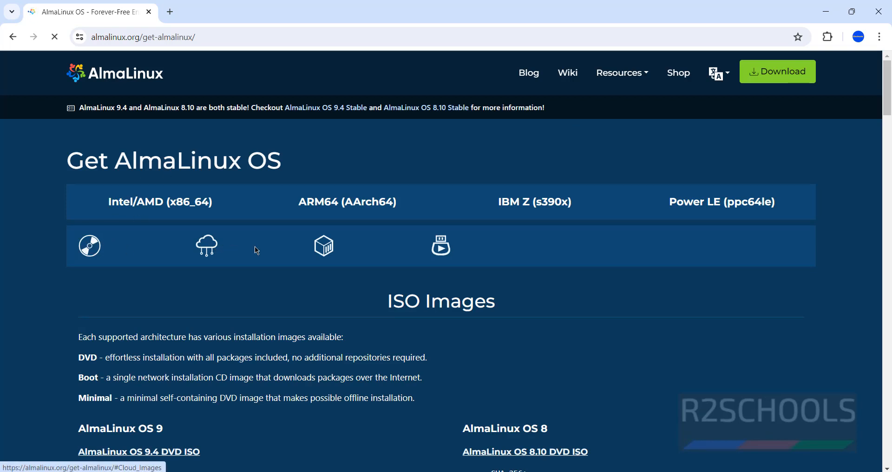
mouse_move(432, 258)
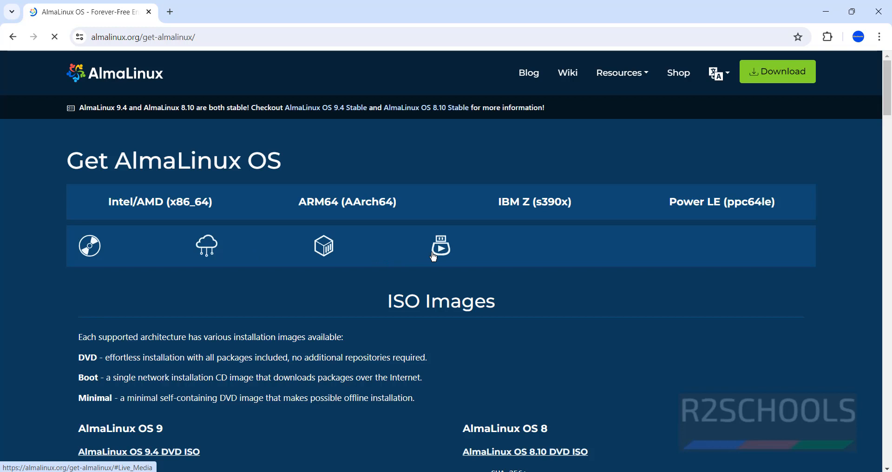
mouse_move(396, 265)
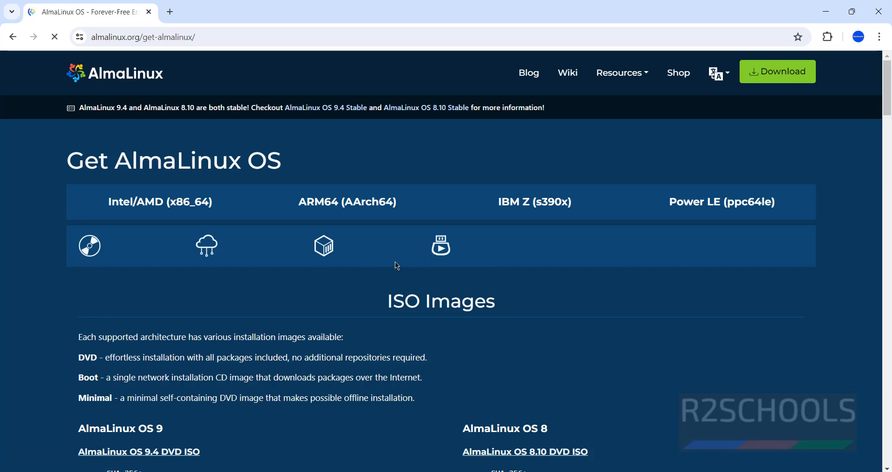
mouse_move(133, 202)
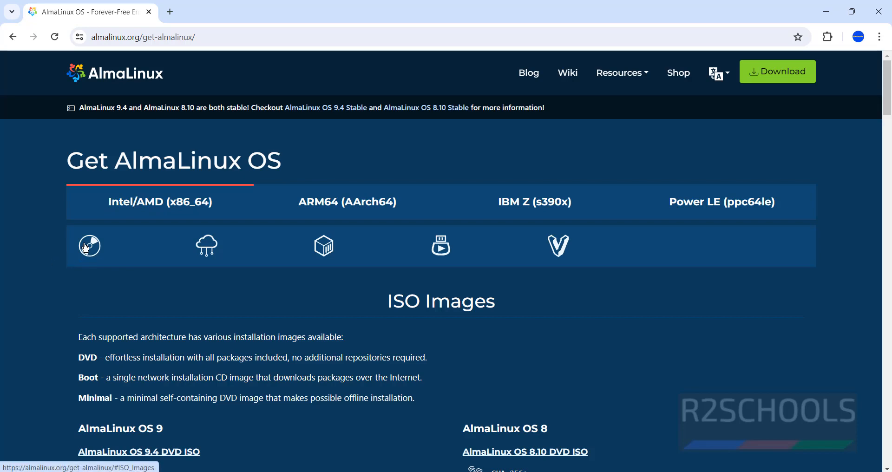
scroll("down", 3)
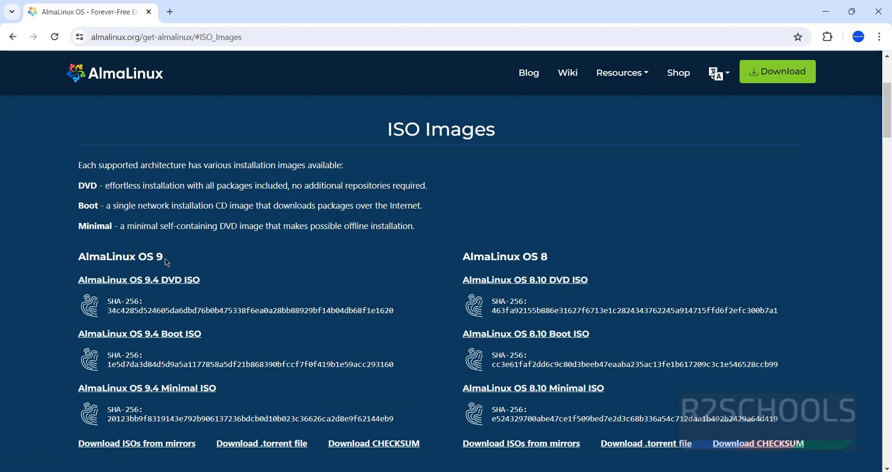
mouse_move(571, 256)
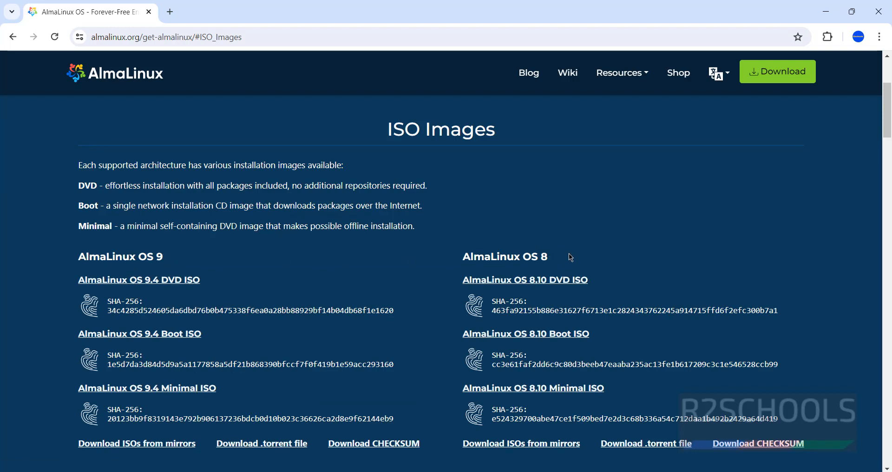
mouse_move(213, 270)
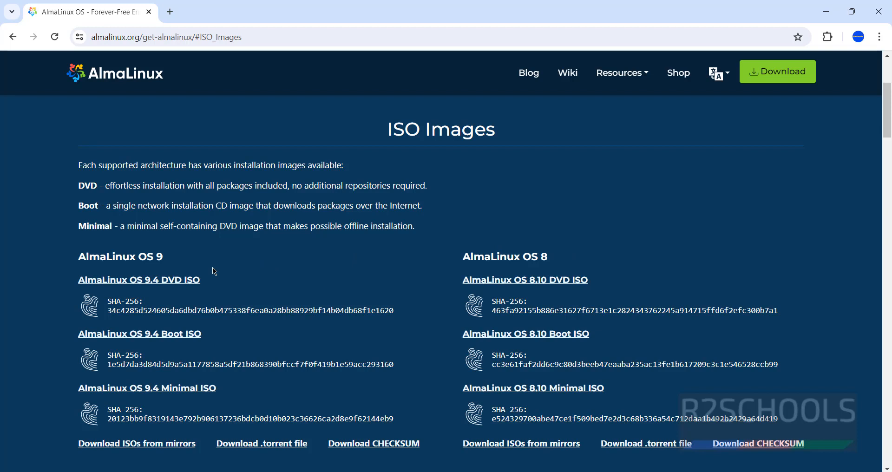
mouse_move(93, 287)
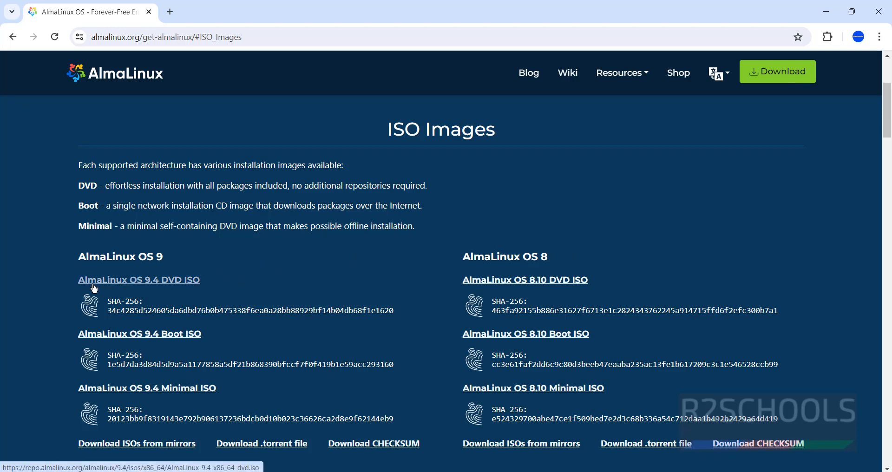
mouse_move(198, 284)
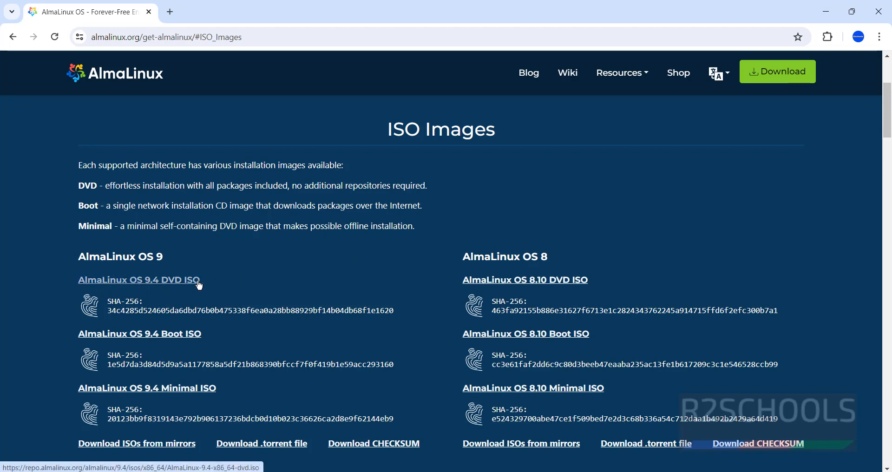
mouse_move(188, 343)
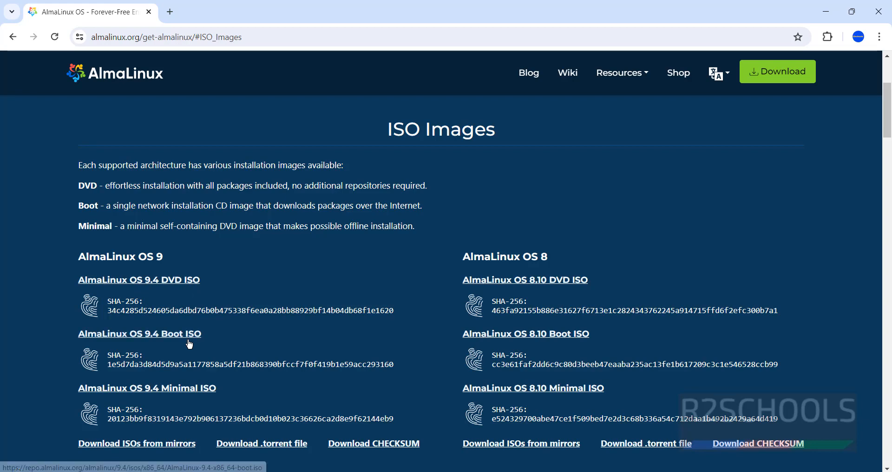
mouse_move(199, 364)
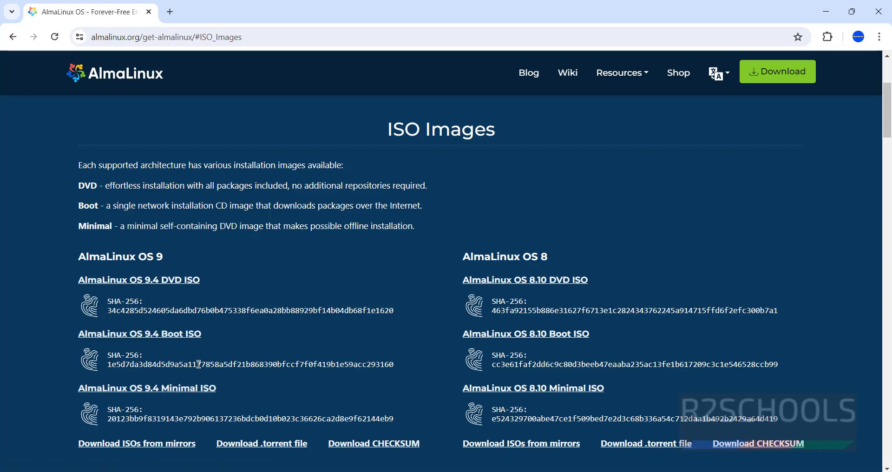
scroll("down", 3)
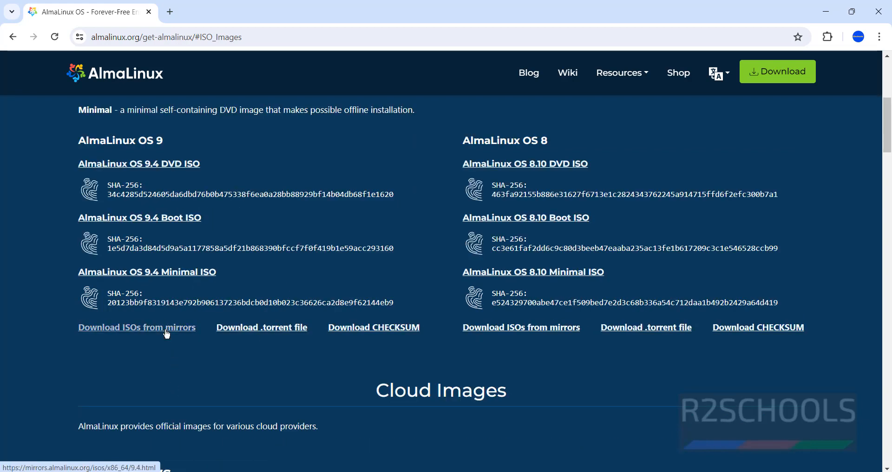
mouse_move(336, 341)
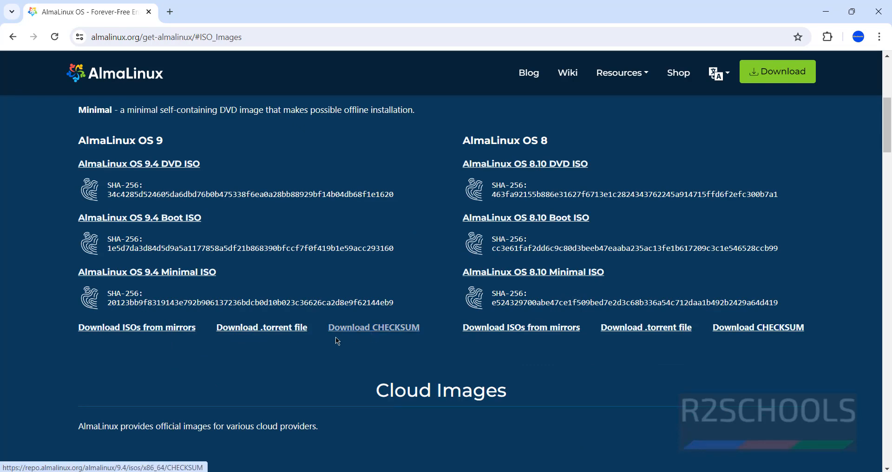
scroll("up", 3)
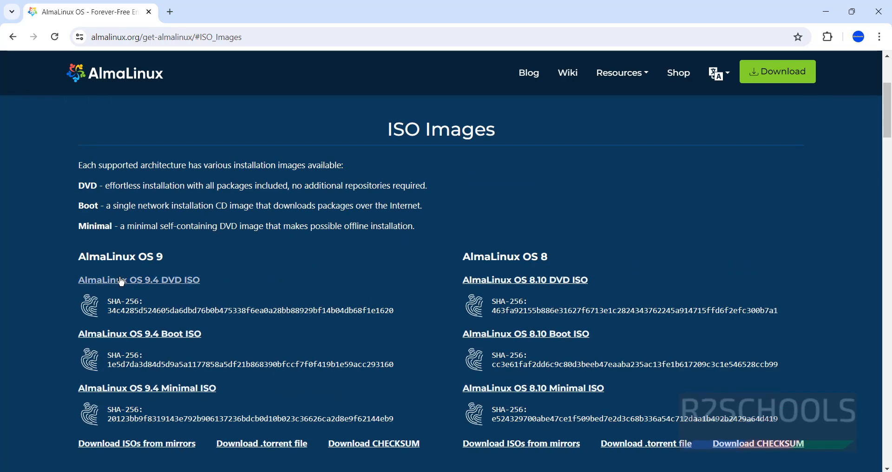
mouse_move(164, 285)
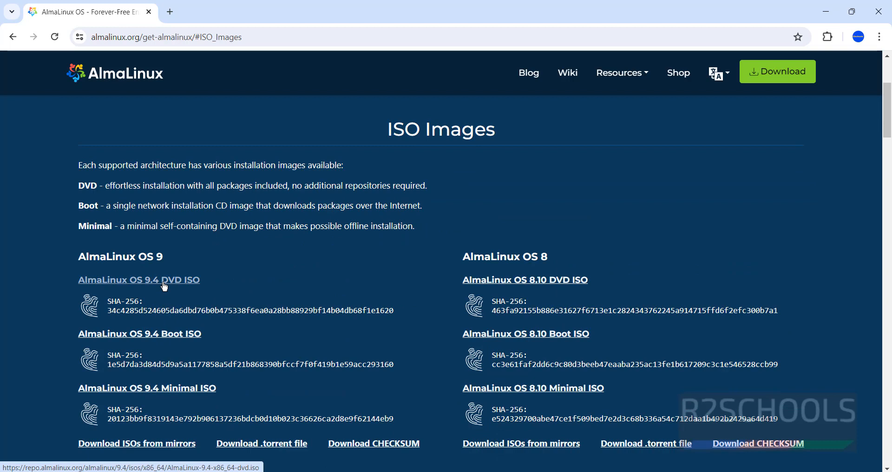
Download the AlmaLinux OS 9.4 DVD ISO and check its progress in Chrome's full download history.
left_click(160, 279)
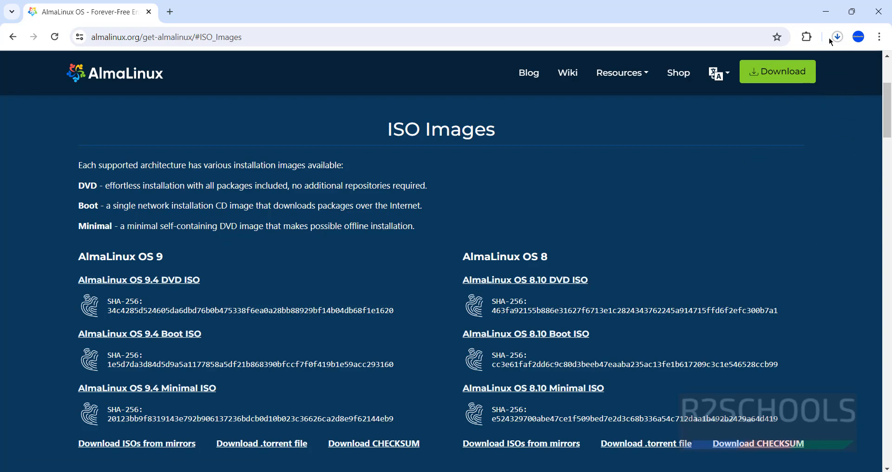
left_click(838, 37)
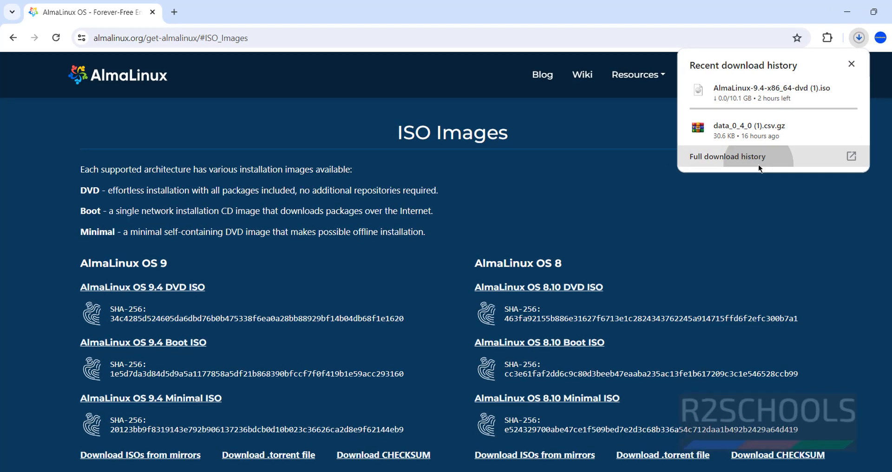
left_click(728, 156)
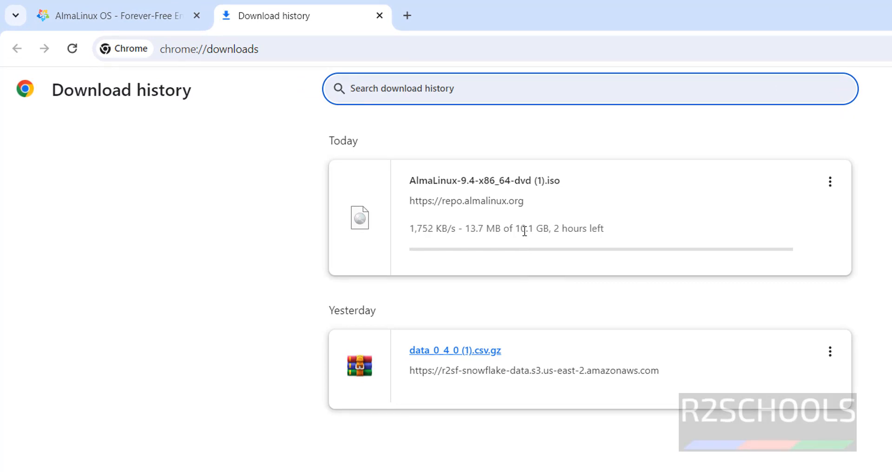
mouse_move(769, 237)
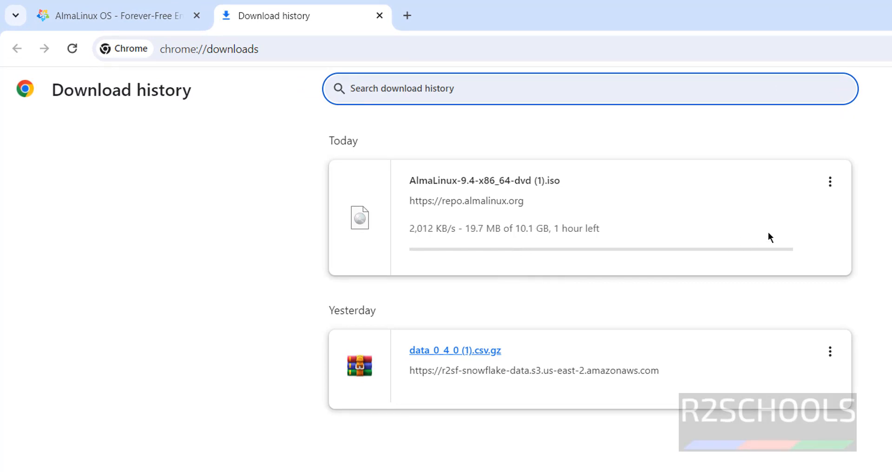
mouse_move(423, 263)
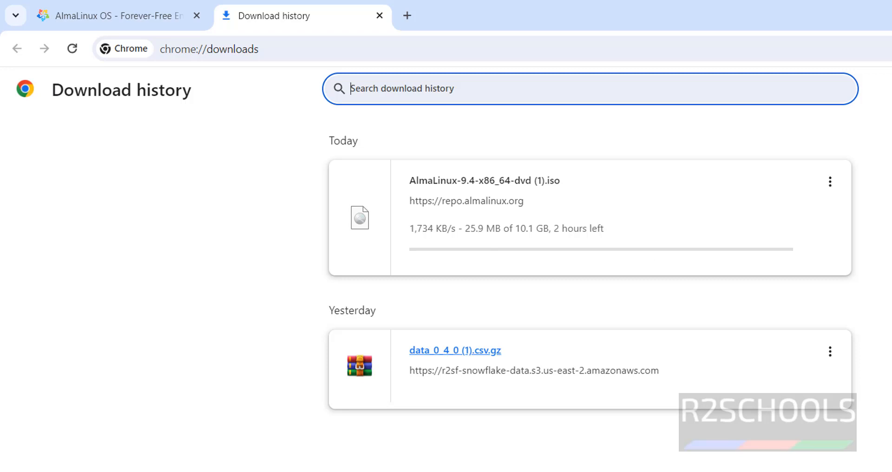
left_click(111, 15)
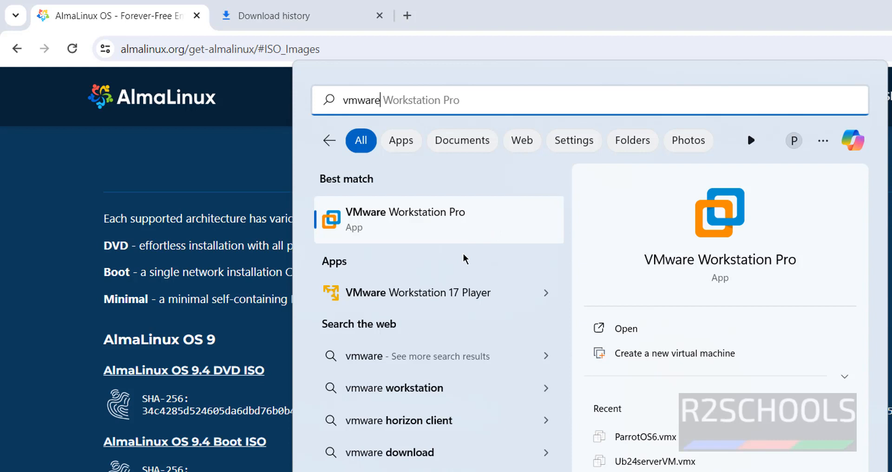
mouse_move(465, 246)
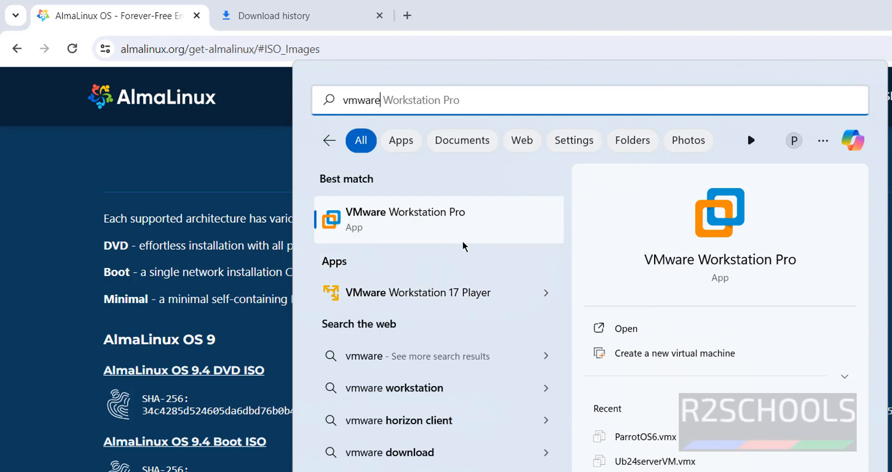
mouse_move(437, 306)
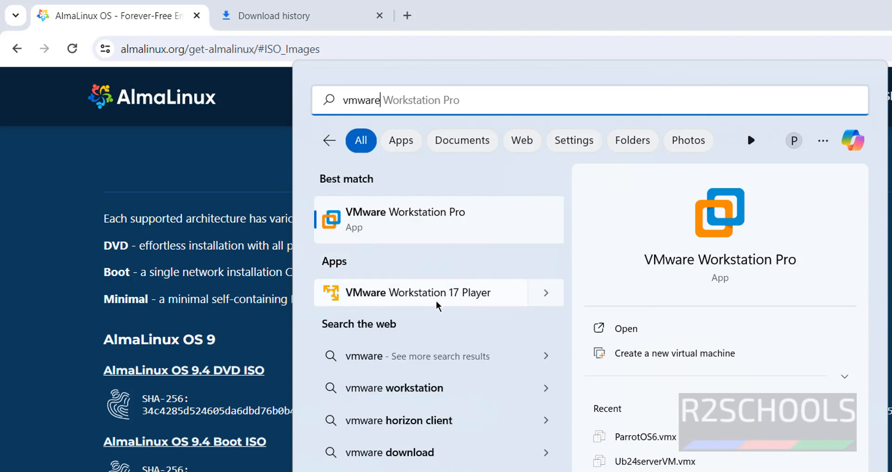
mouse_move(453, 307)
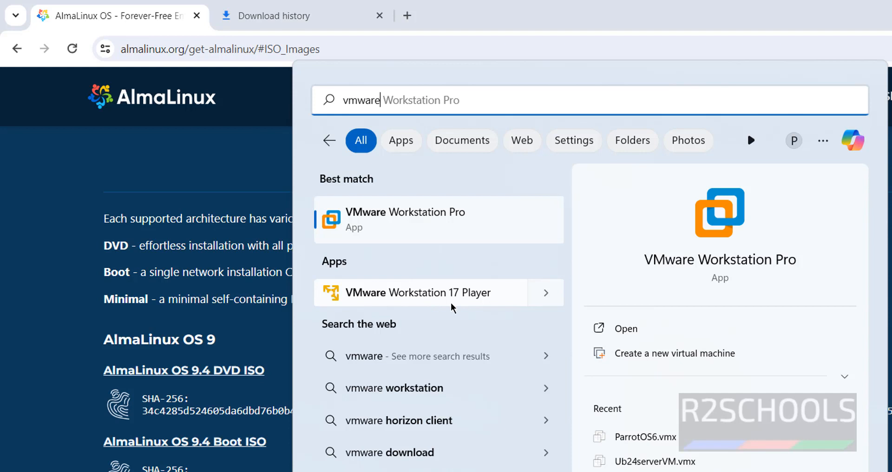
mouse_move(446, 222)
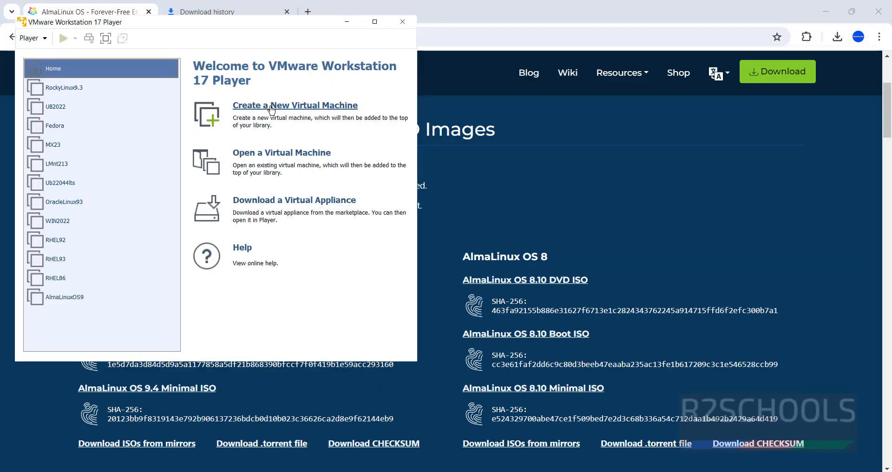
mouse_move(143, 72)
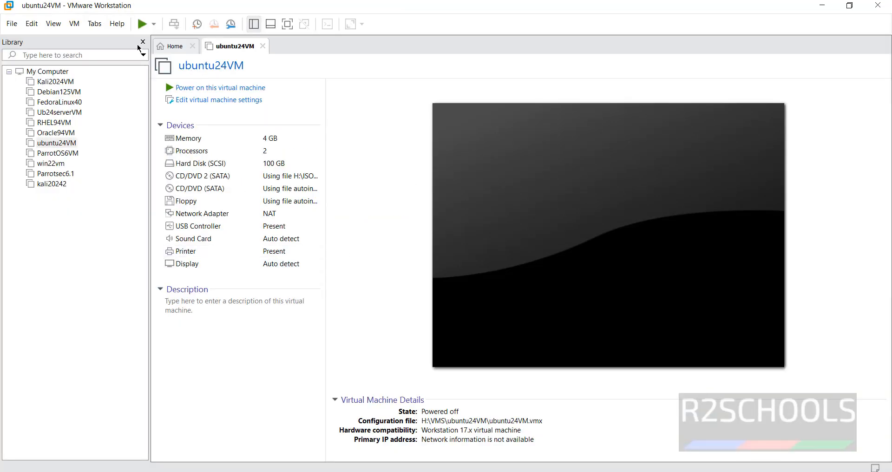
Switch VMware Workstation Pro to its Home tab.
left_click(174, 46)
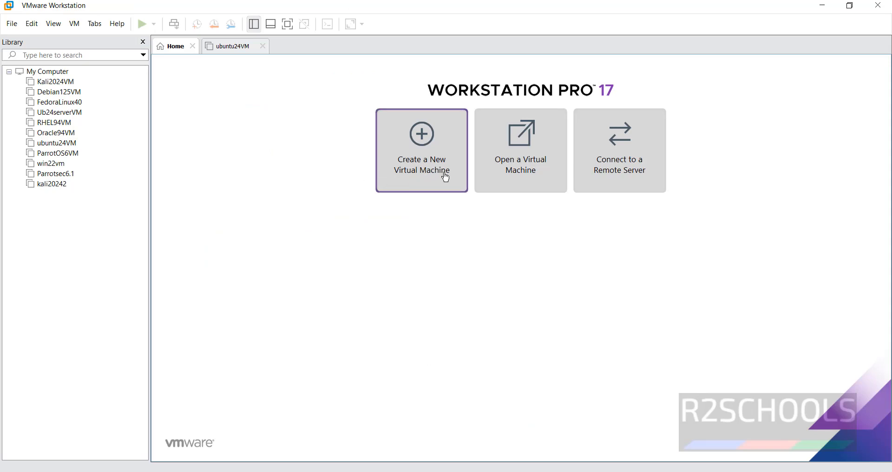
mouse_move(411, 187)
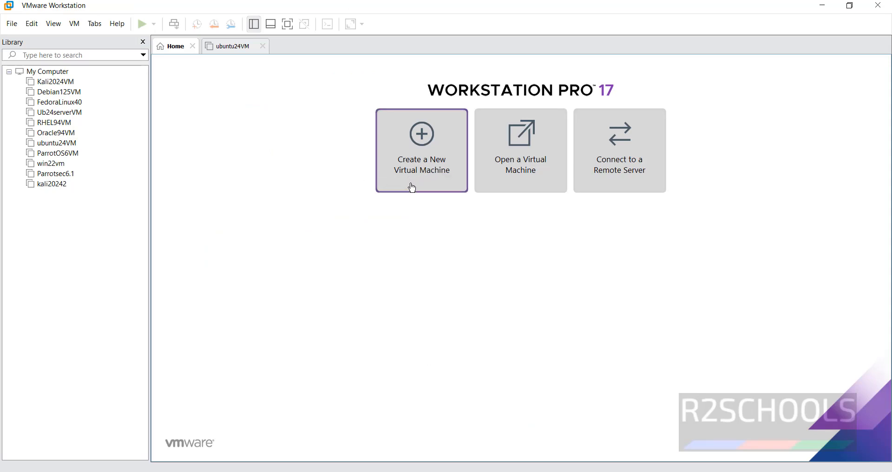
mouse_move(414, 181)
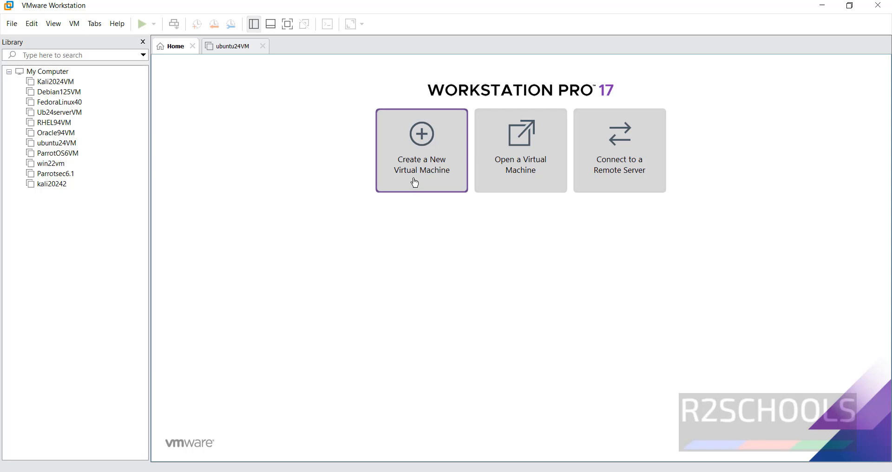
Create a new virtual machine installing from the AlmaLinux 9.4 disc image and continue to guest OS choice.
left_click(422, 149)
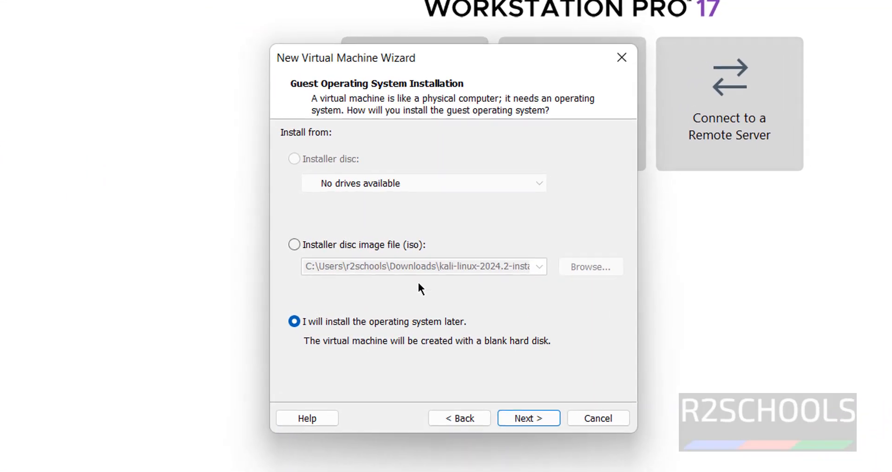
left_click(294, 244)
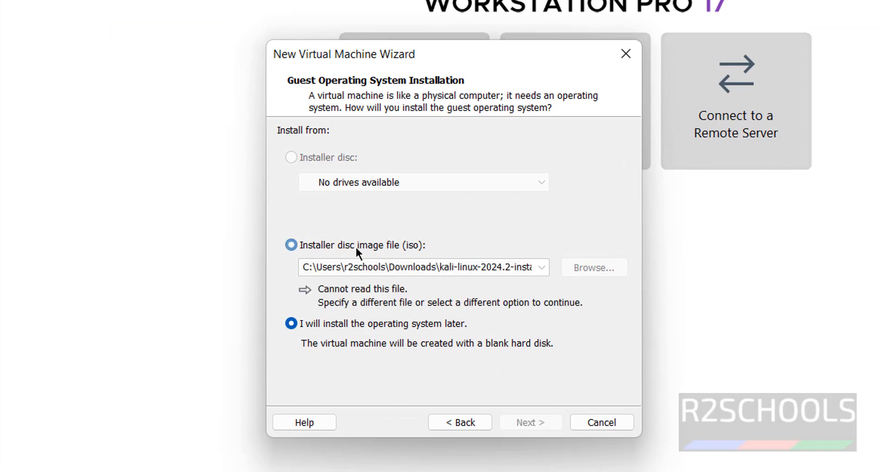
left_click(291, 245)
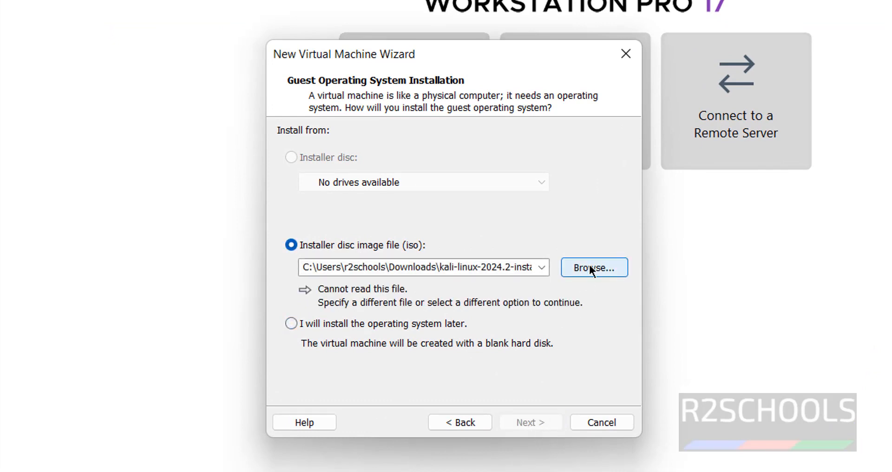
left_click(594, 267)
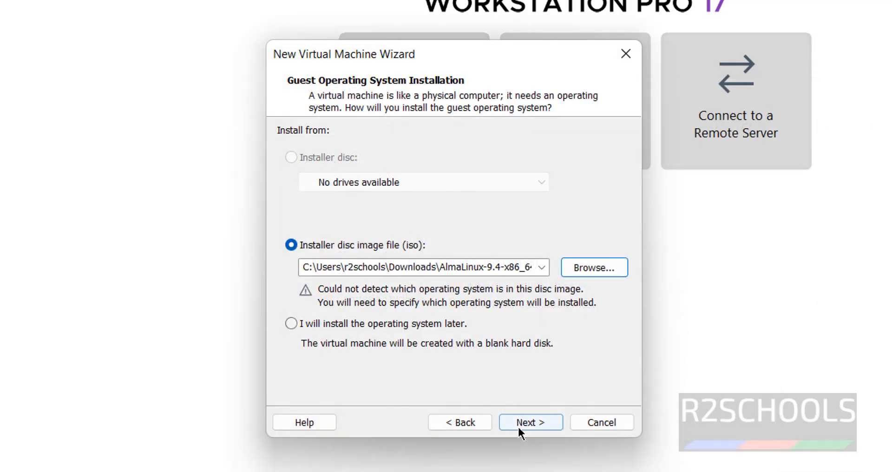
left_click(530, 422)
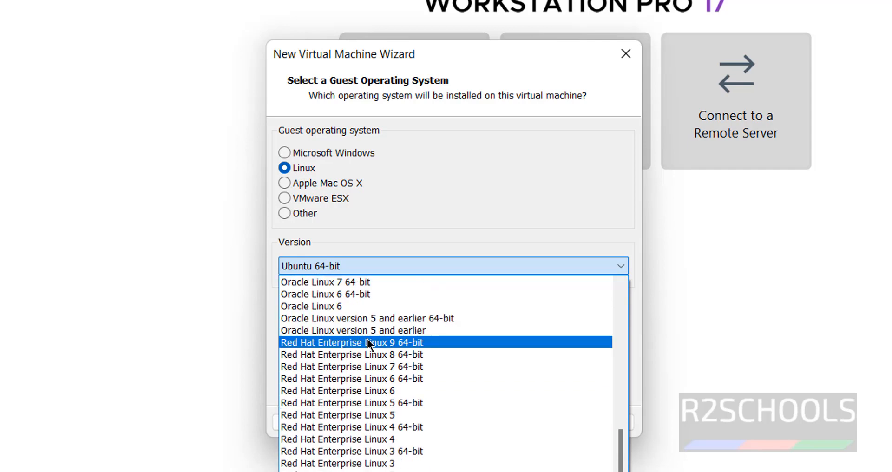
Choose Red Hat Enterprise Linux 9 64-bit as the guest OS version and continue to naming.
left_click(353, 342)
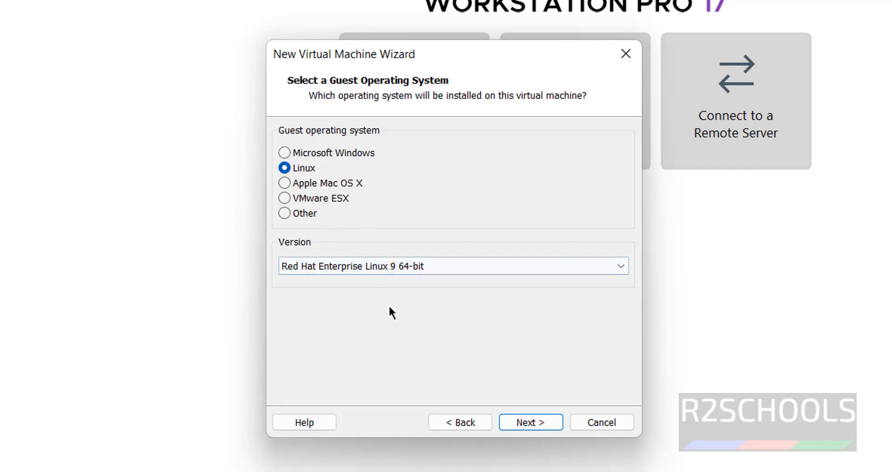
mouse_move(507, 394)
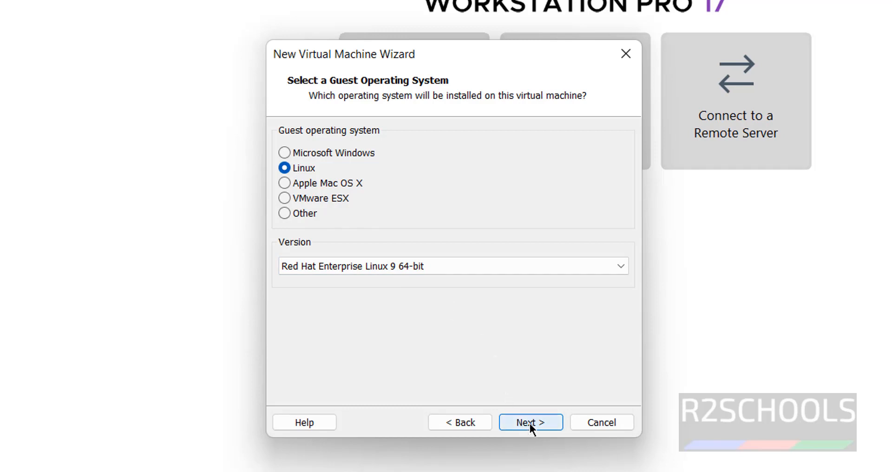
left_click(531, 422)
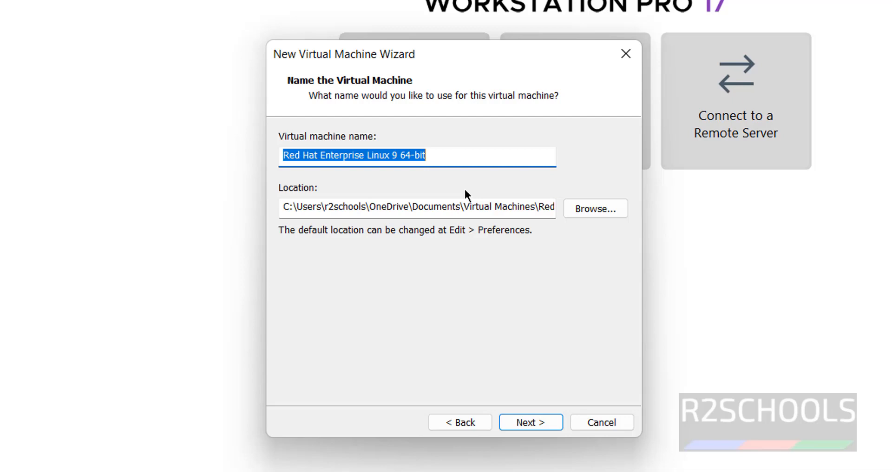
Name the machine Alma94VM and store it in a new Alma94VM folder under H:\VMS.
type("Alma")
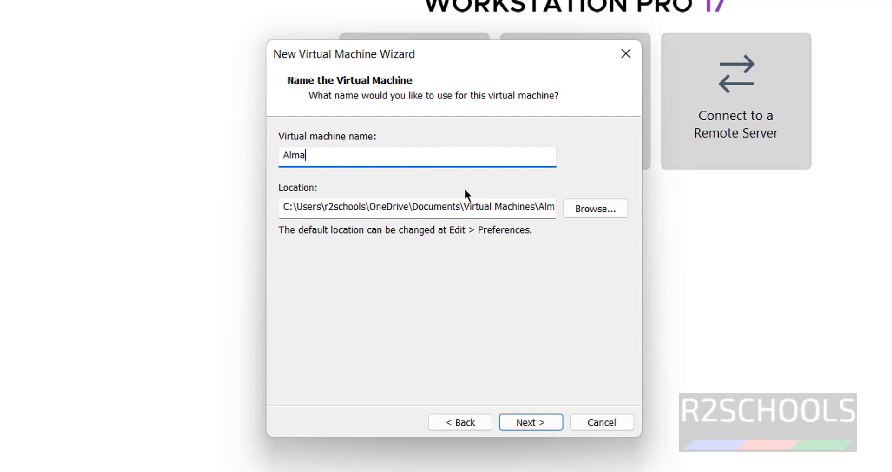
type("9.")
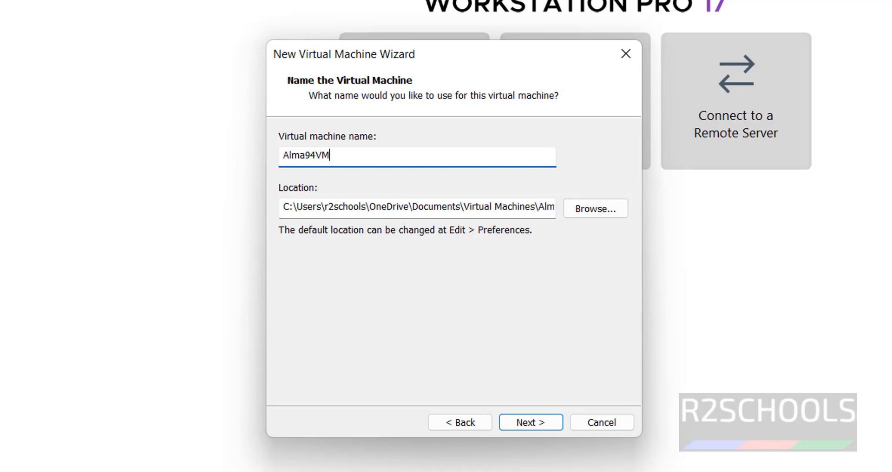
triple_click(308, 156)
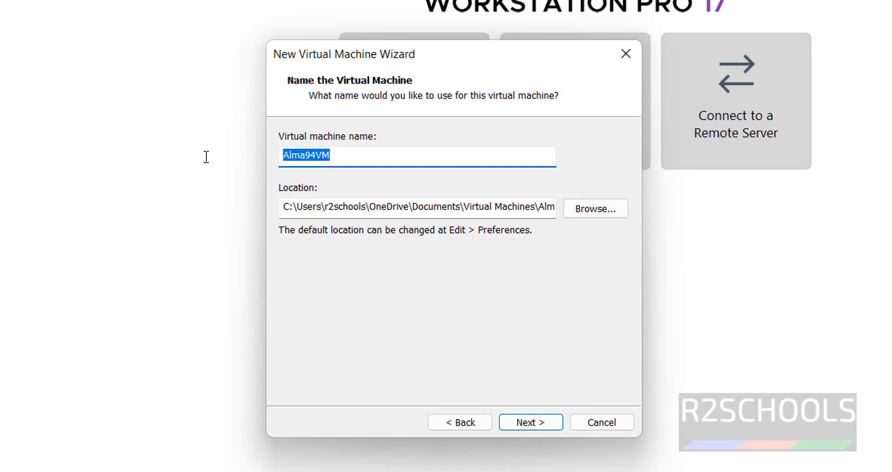
left_click(595, 209)
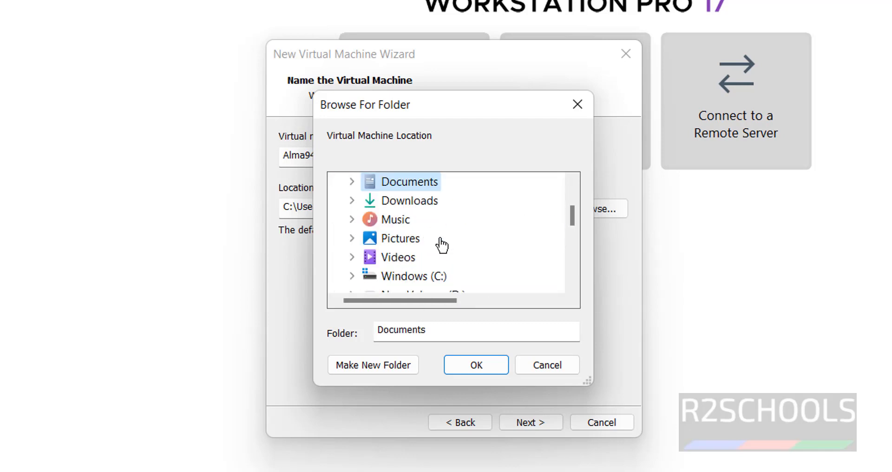
left_click(409, 181)
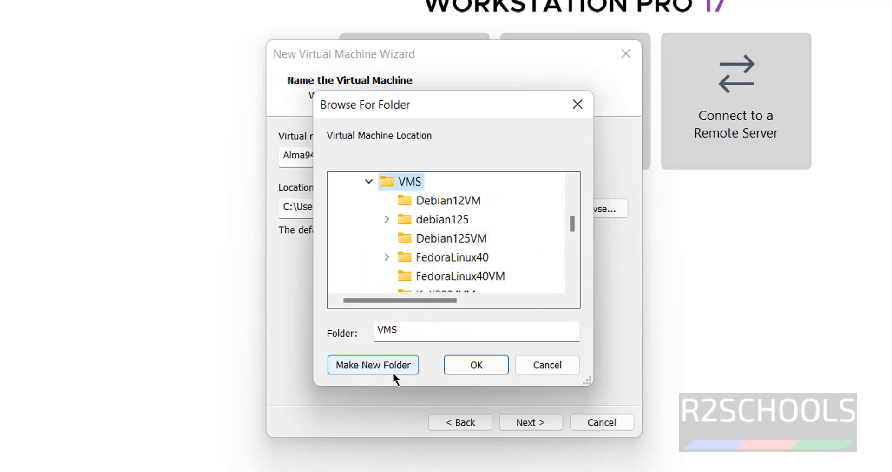
left_click(373, 364)
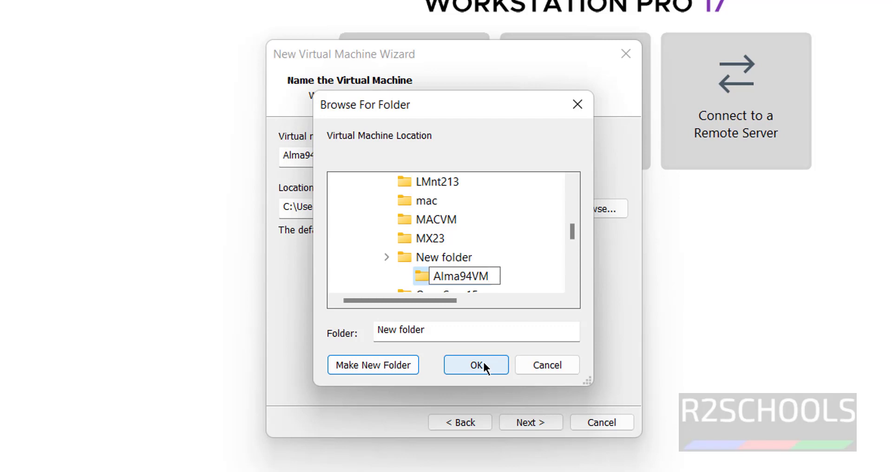
left_click(475, 365)
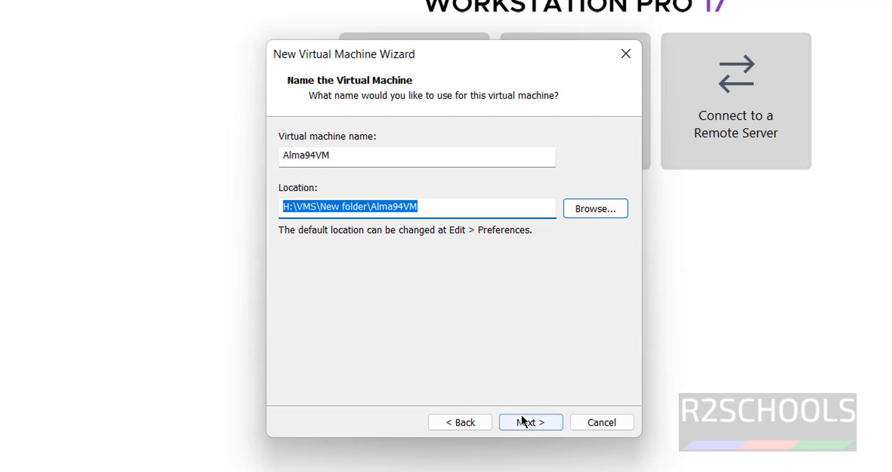
Give the machine a 100 GB virtual disk stored as a single file and reach the settings summary.
left_click(531, 422)
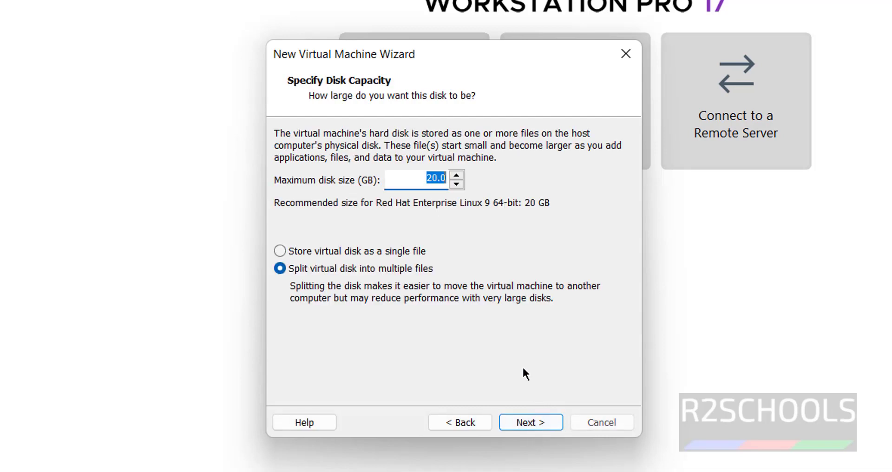
left_click(278, 251)
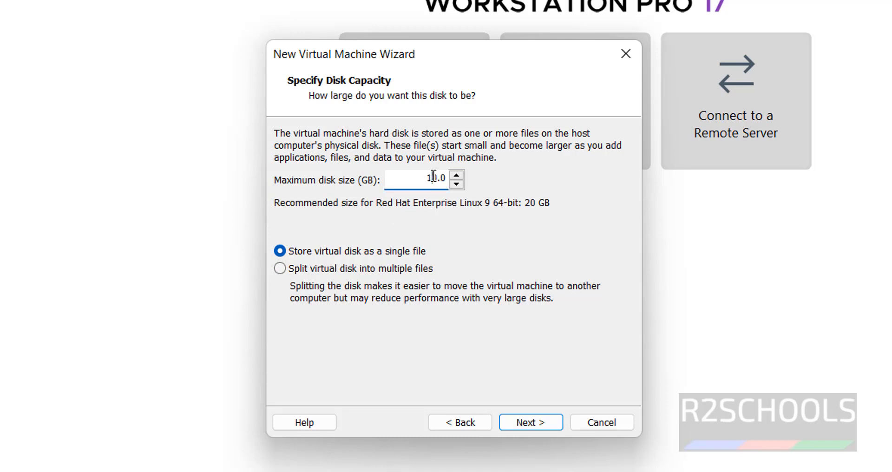
left_click(530, 422)
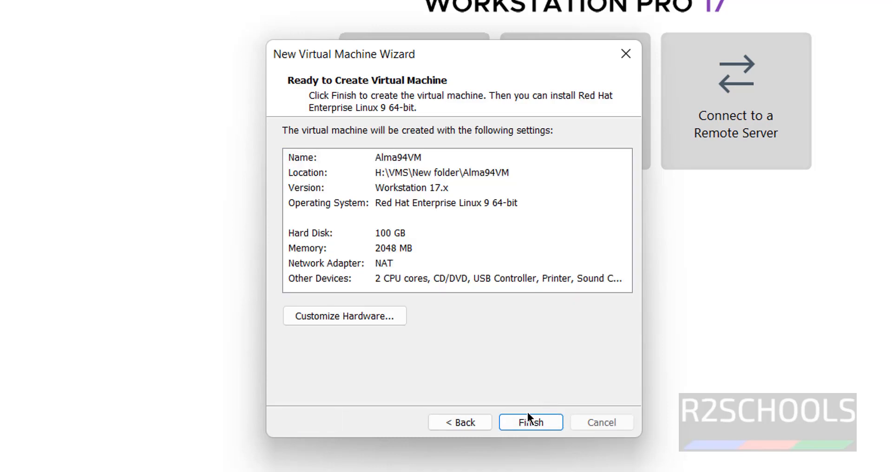
mouse_move(469, 135)
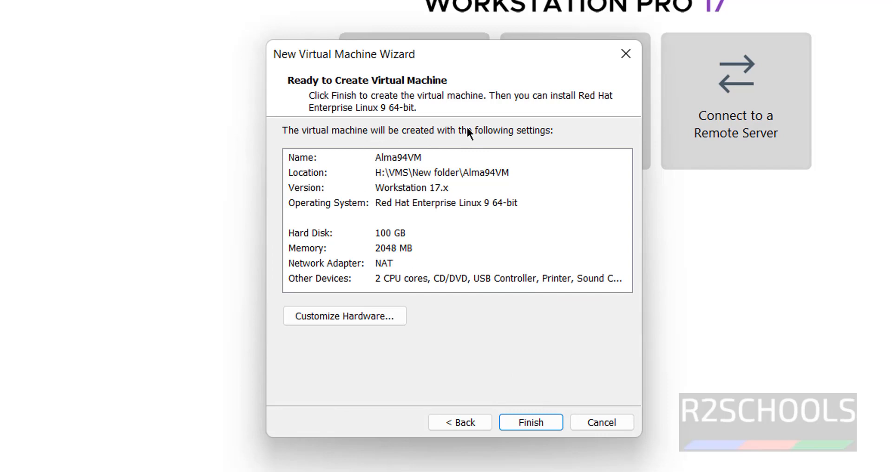
mouse_move(394, 263)
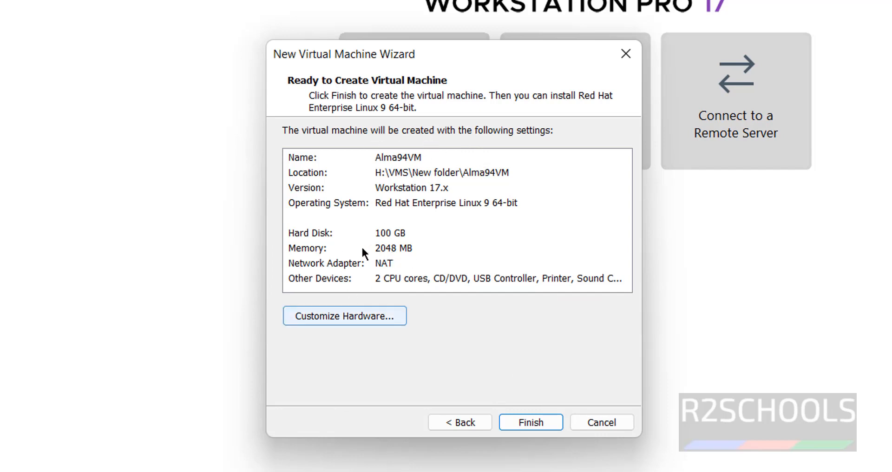
mouse_move(366, 334)
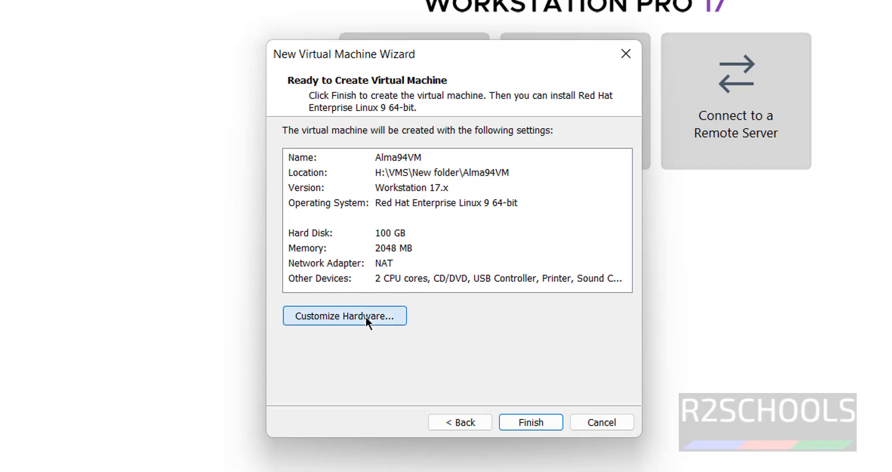
Open Customize Hardware from the Ready to Create page.
left_click(347, 329)
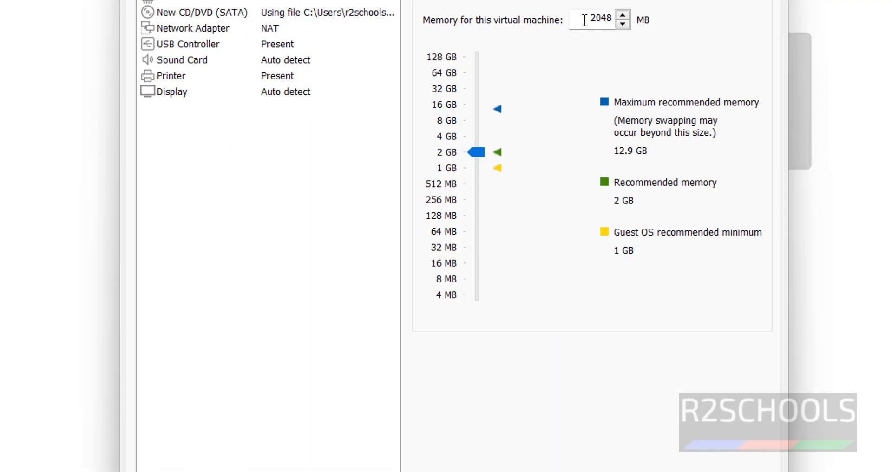
Raise Alma94VM's memory from 2048 MB to 4096 MB with the slider.
left_click(474, 151)
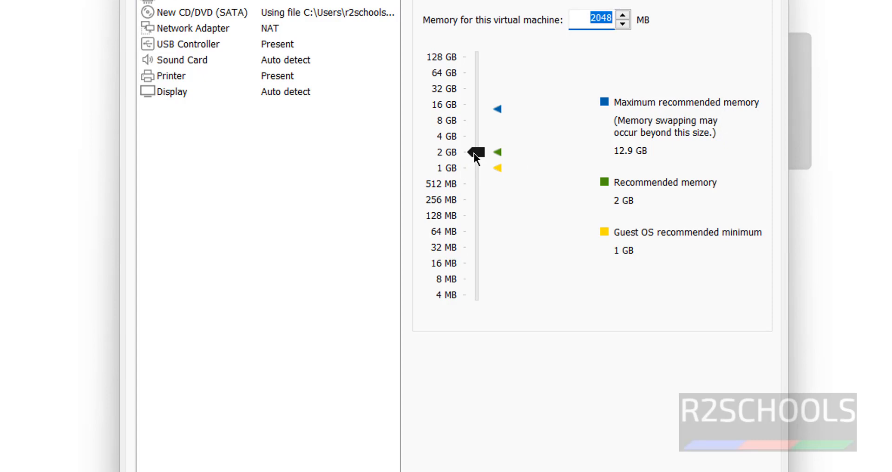
left_click_drag(477, 151, 480, 136)
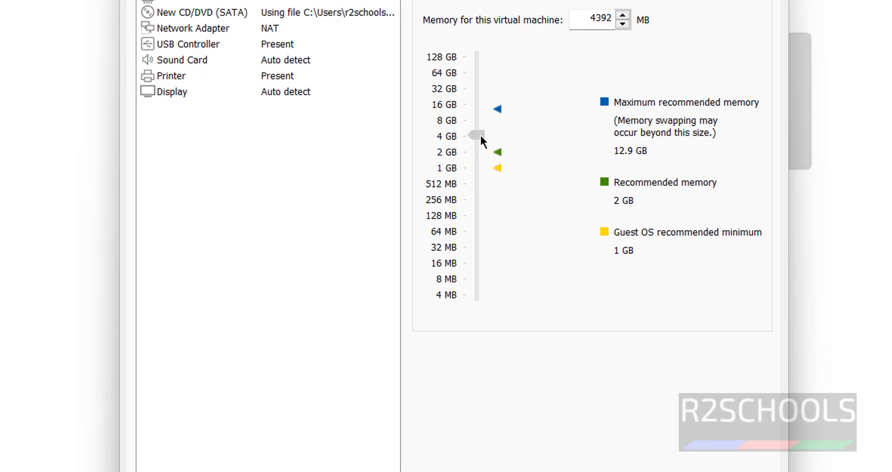
left_click_drag(476, 137, 477, 151)
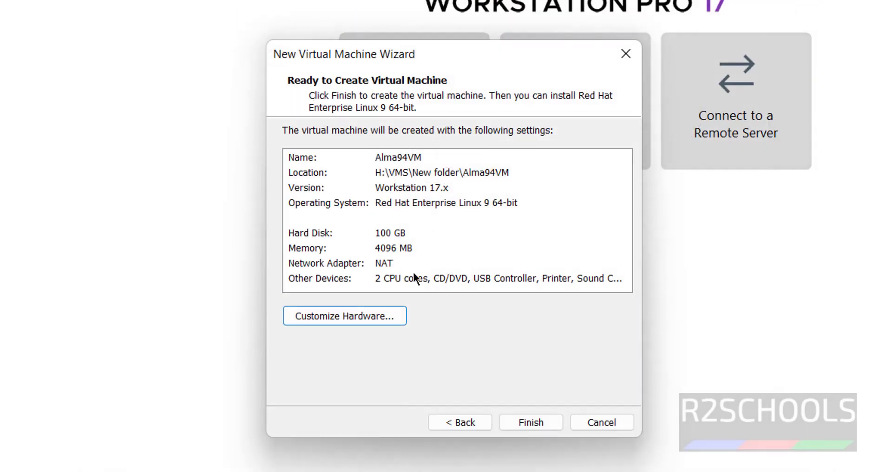
left_click(344, 316)
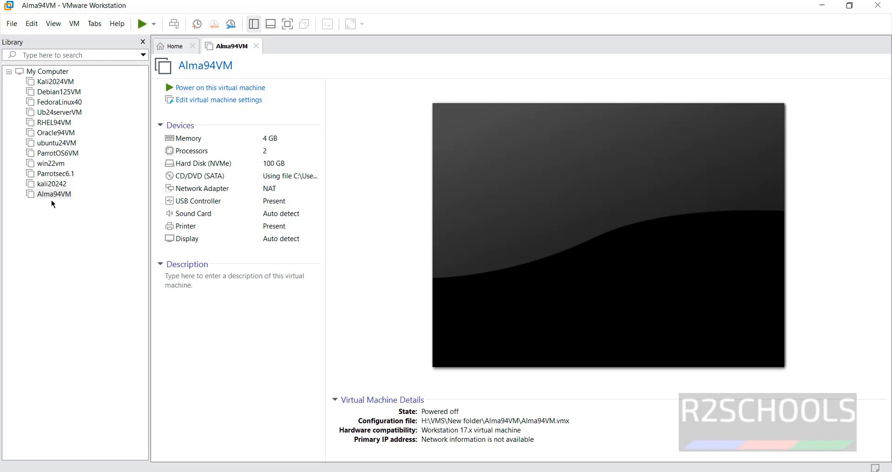
left_click(50, 193)
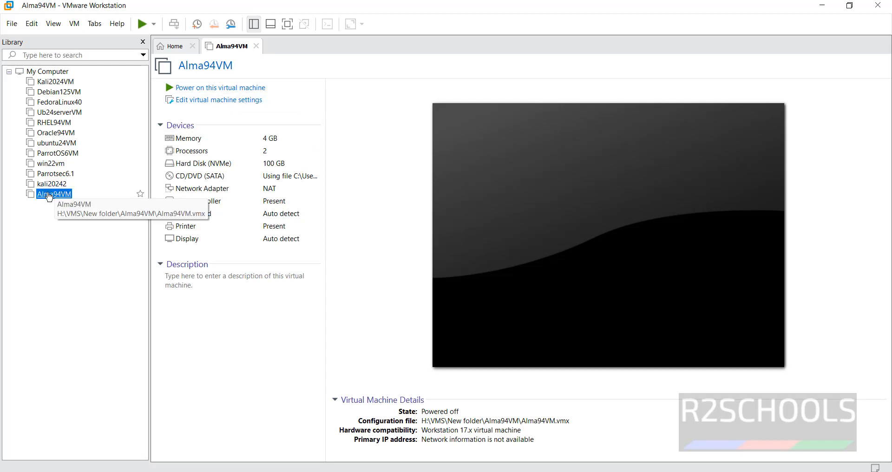
right_click(49, 193)
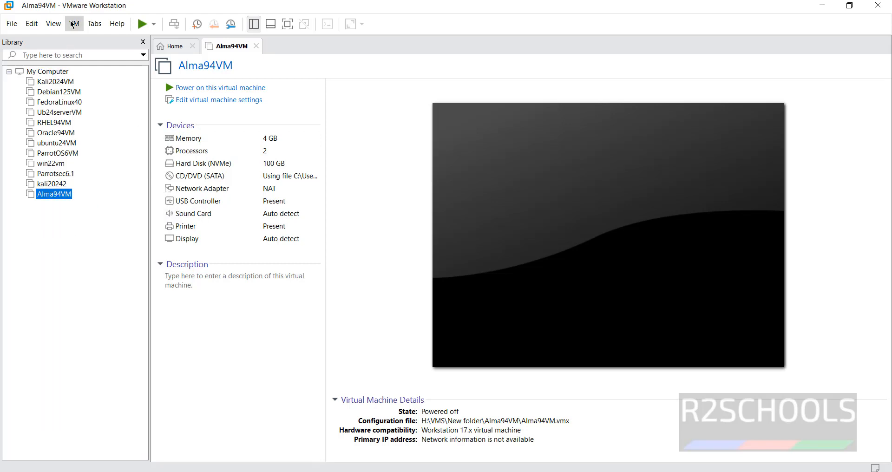
left_click(73, 23)
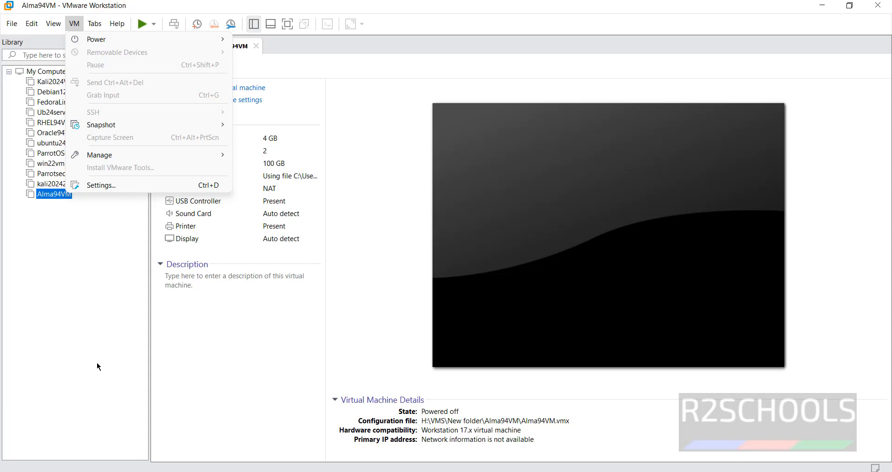
mouse_move(104, 388)
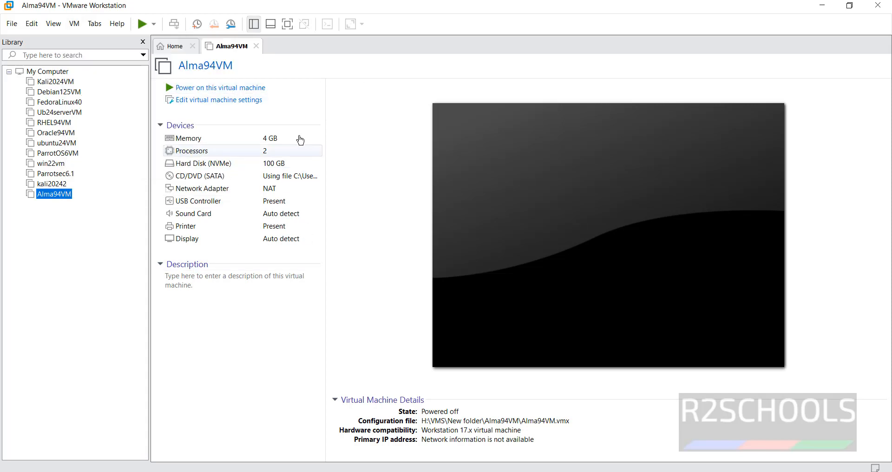
mouse_move(251, 87)
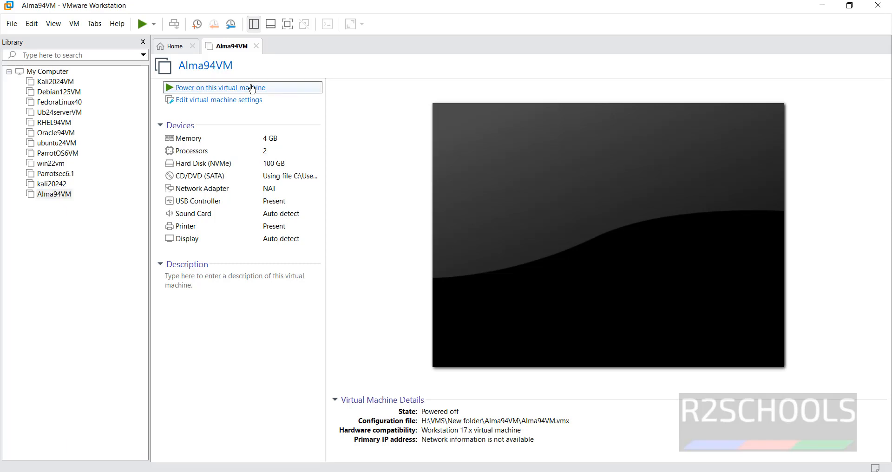
Power on Alma94VM, boot the AlmaLinux 9.4 installer and keep English (United States) to reach the Installation Summary.
left_click(238, 88)
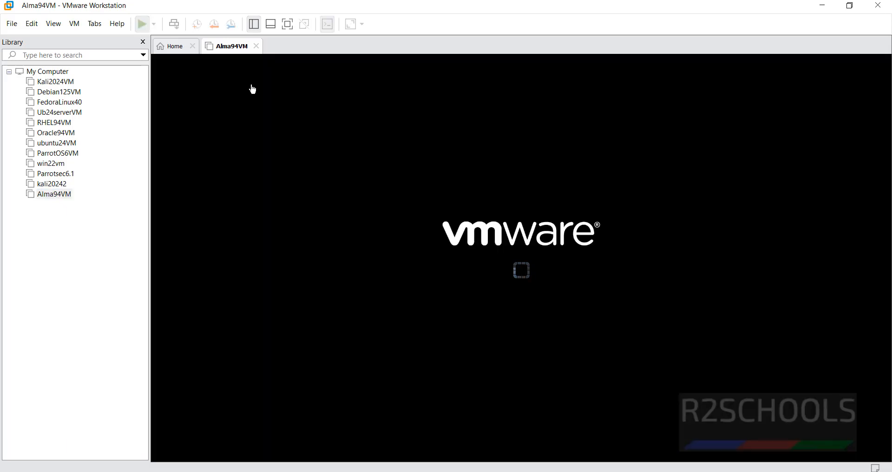
left_click(141, 23)
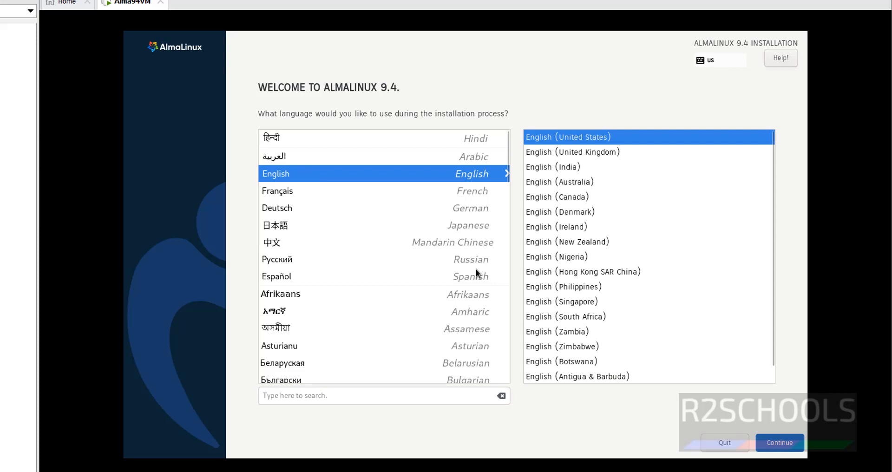
mouse_move(673, 329)
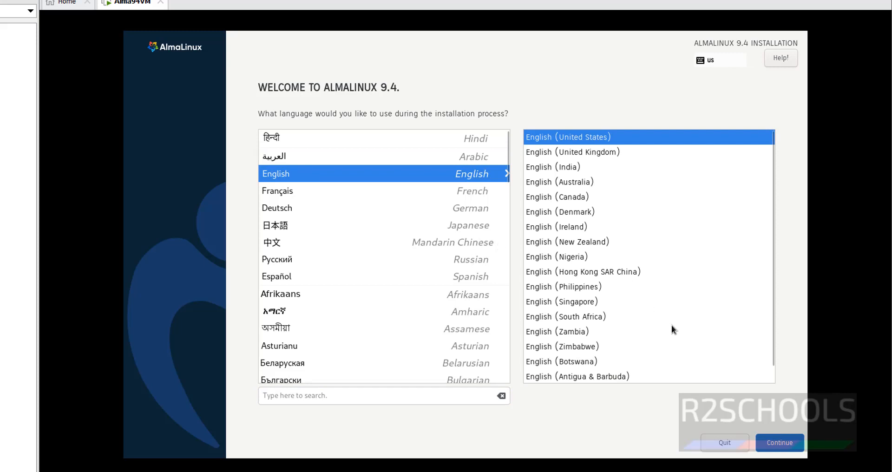
left_click(778, 455)
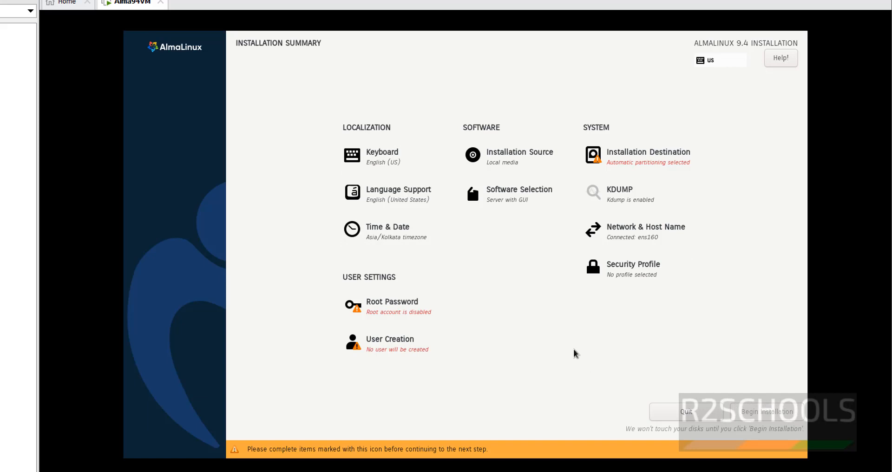
mouse_move(663, 157)
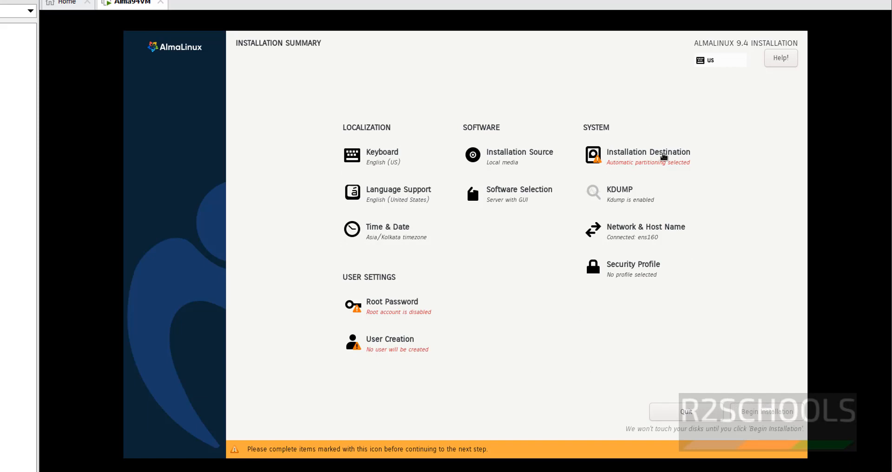
mouse_move(586, 218)
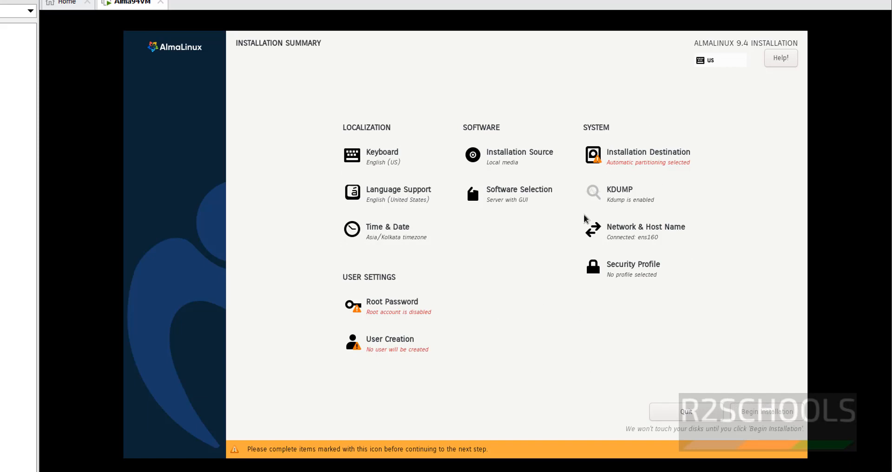
mouse_move(783, 422)
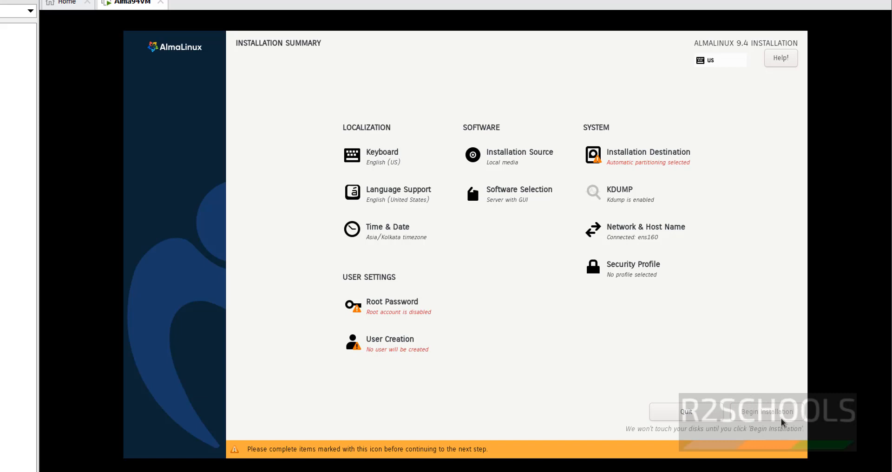
mouse_move(509, 184)
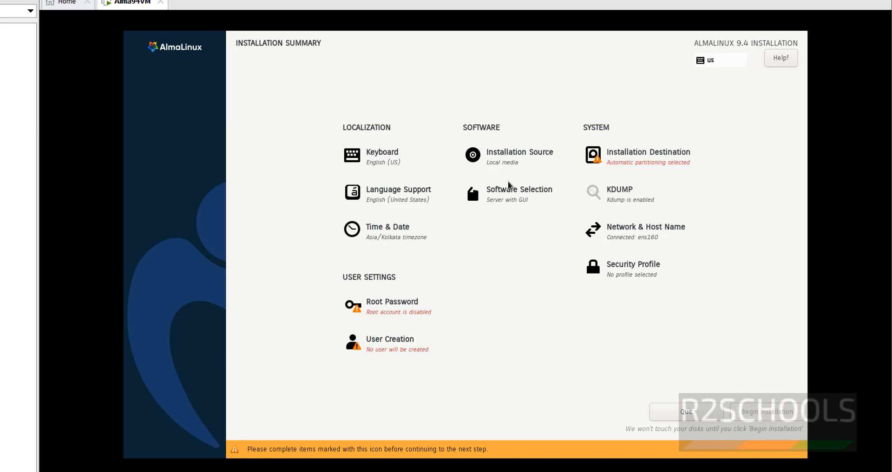
left_click(519, 189)
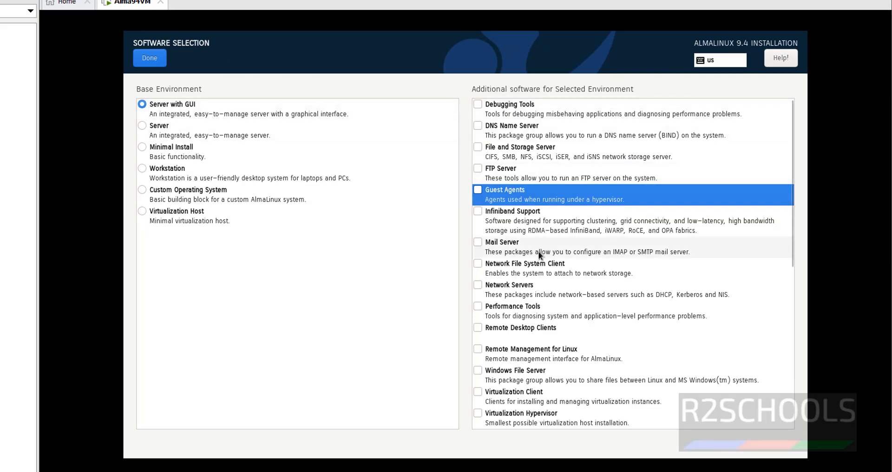
Tick the System Tools add-on under Server with GUI and confirm with Done.
scroll("down", 3)
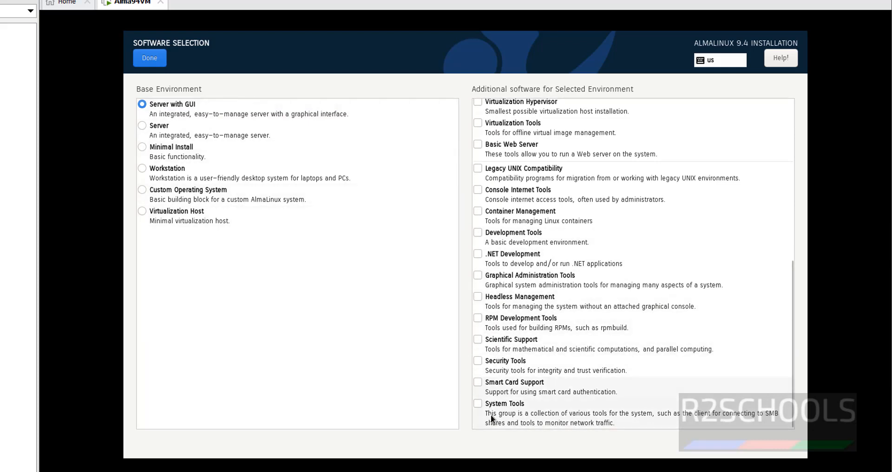
left_click(479, 404)
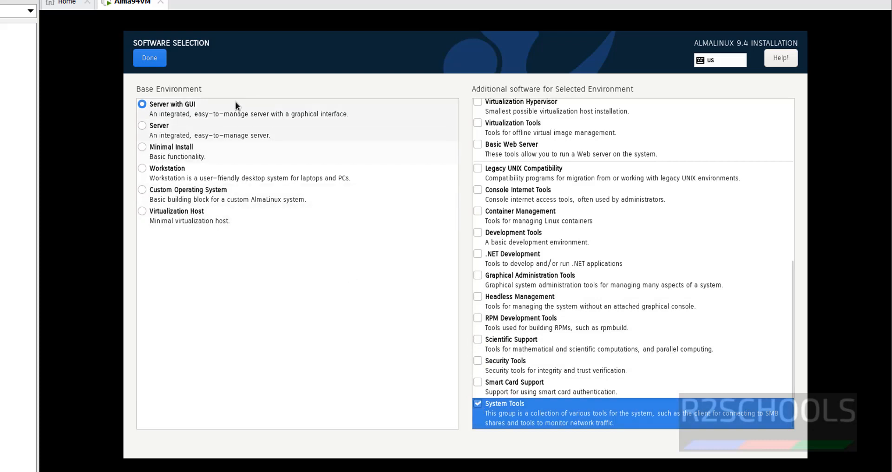
left_click(149, 58)
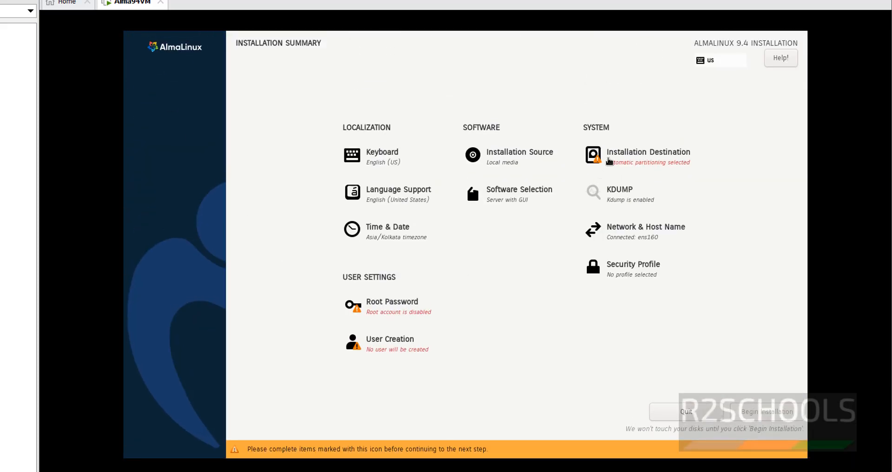
Accept the 100 GiB NVMe disk with automatic partitioning, then go to Root Password.
left_click(648, 152)
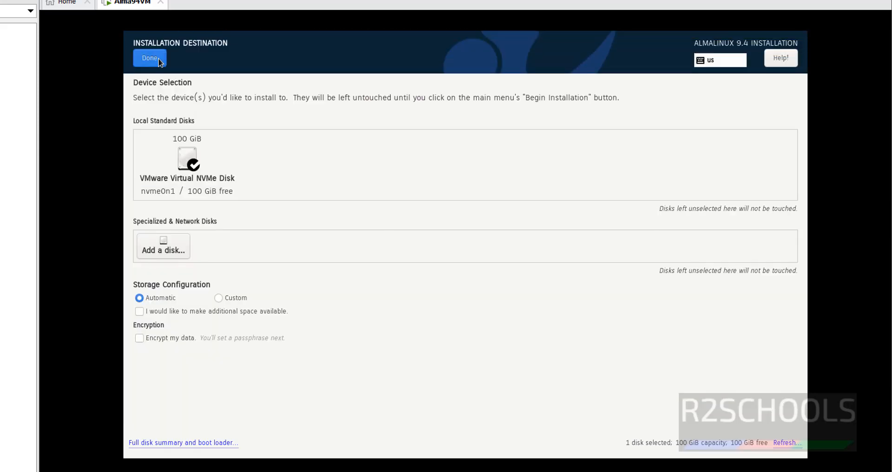
mouse_move(155, 90)
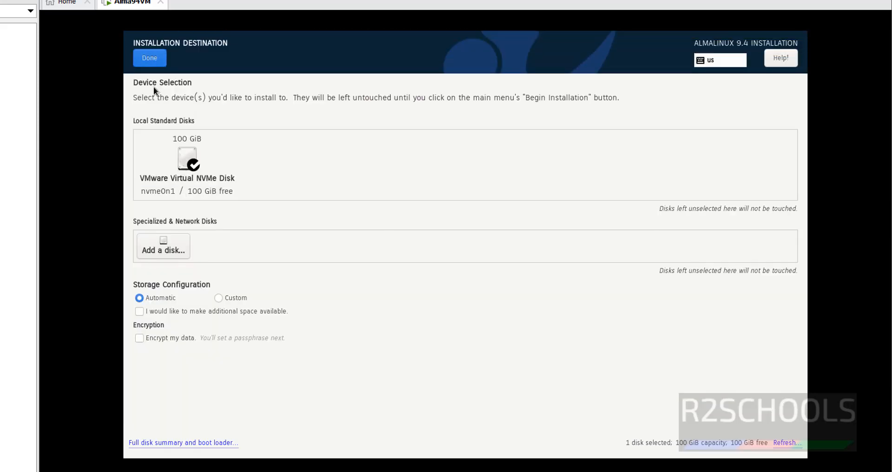
left_click(150, 58)
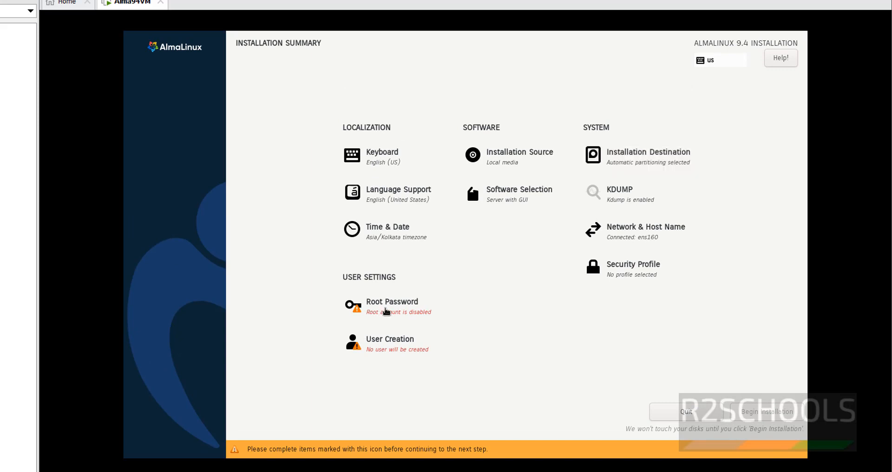
left_click(392, 301)
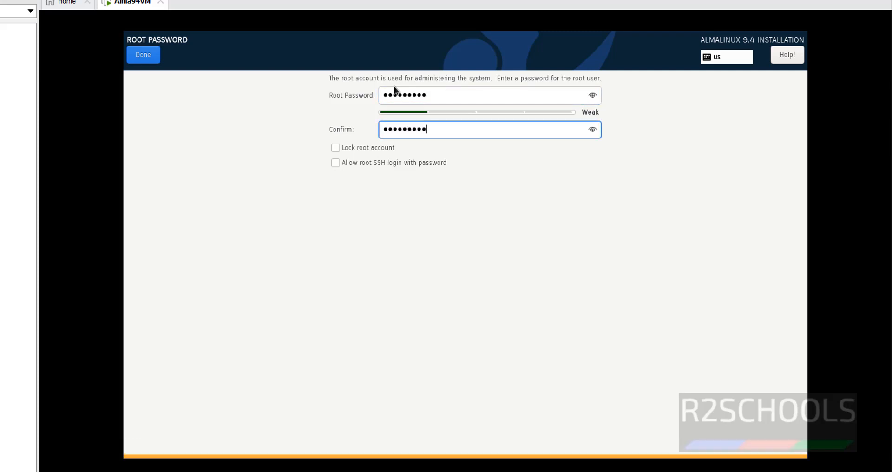
Confirm the entered root password so the summary shows it as set.
left_click(143, 53)
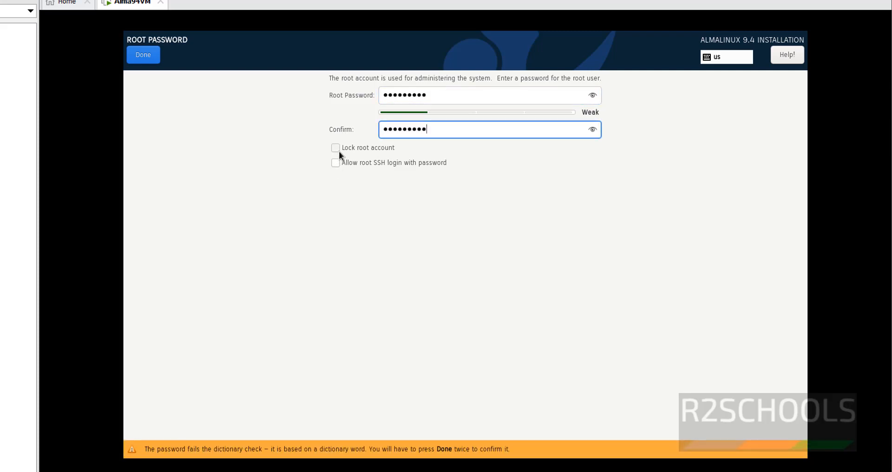
mouse_move(338, 177)
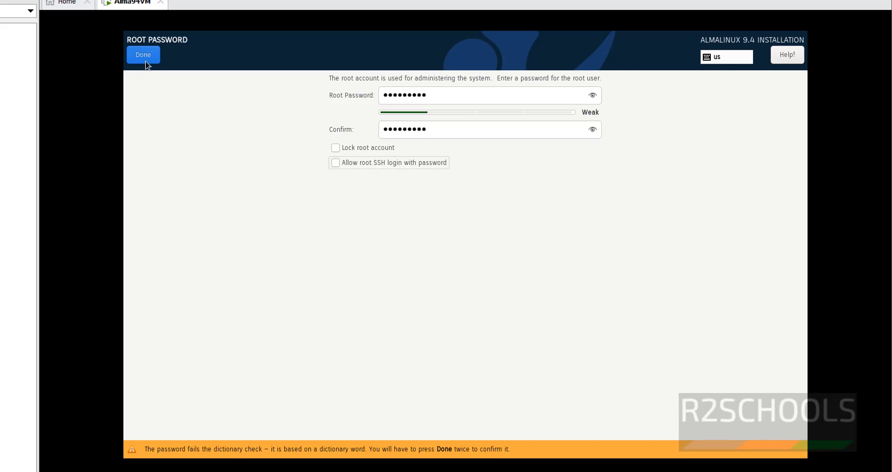
left_click(144, 54)
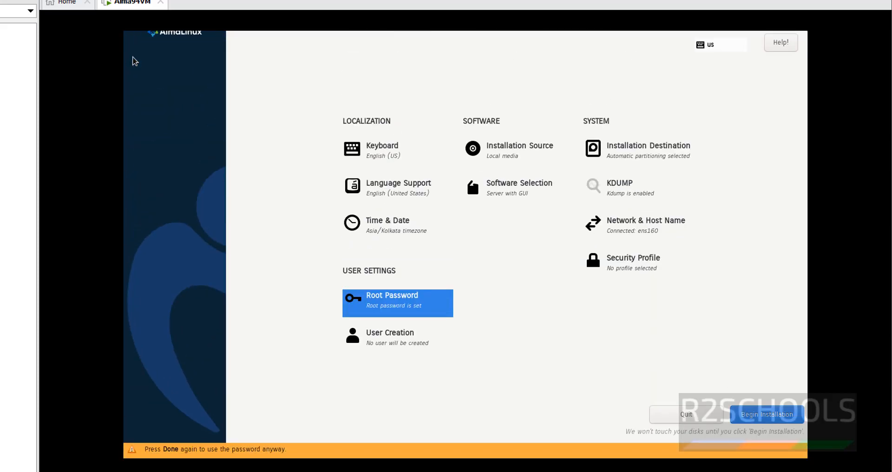
Create administrator user r2schools with a password, accepting the weak-password warning.
left_click(389, 336)
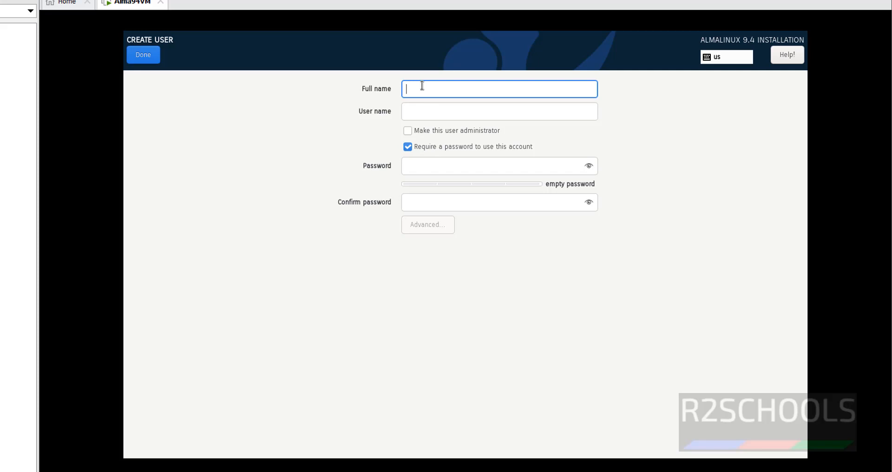
type("r2schools")
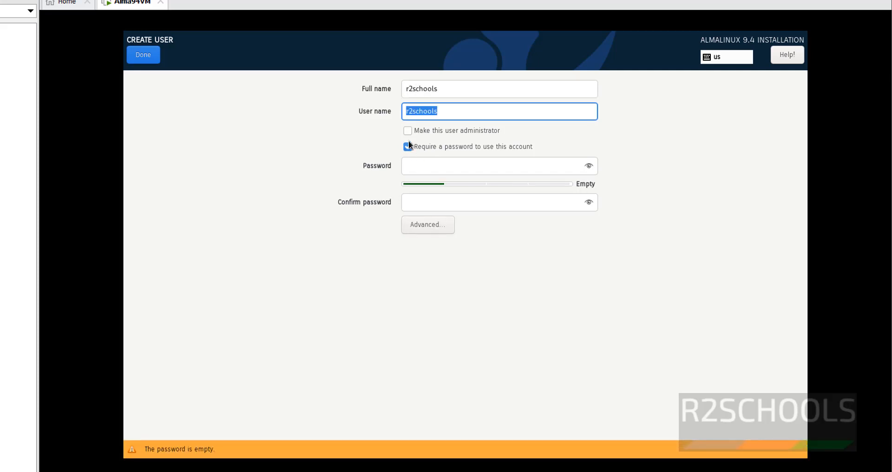
left_click(407, 131)
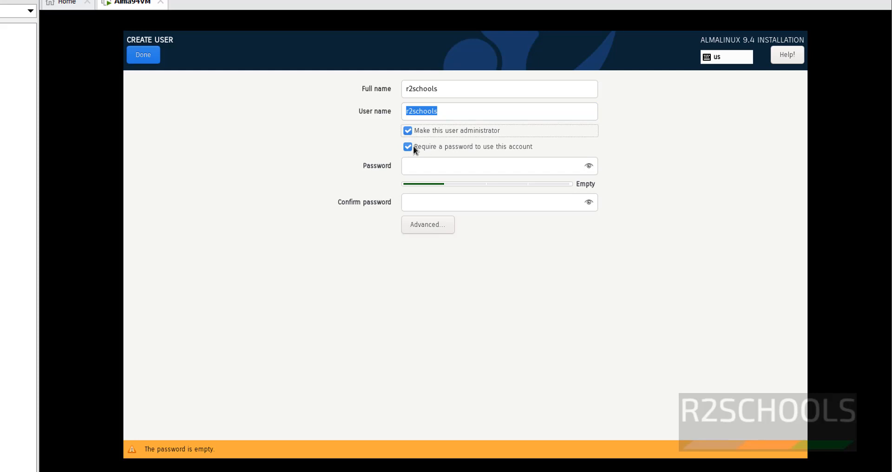
type("••")
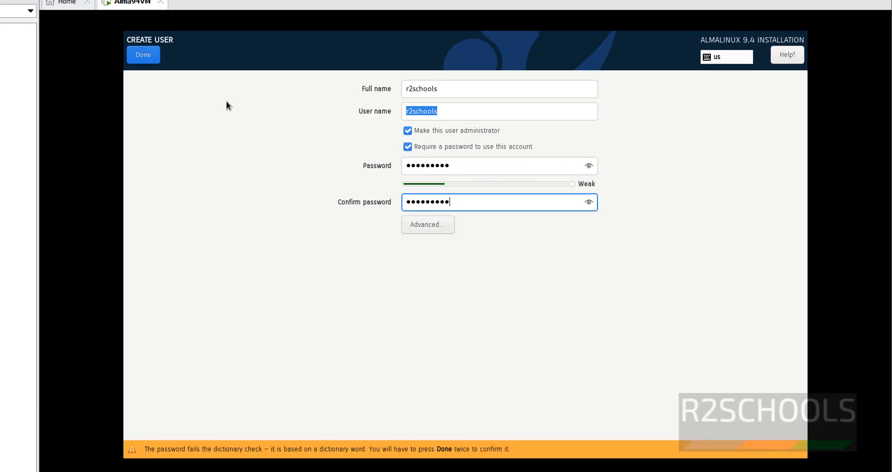
left_click(143, 54)
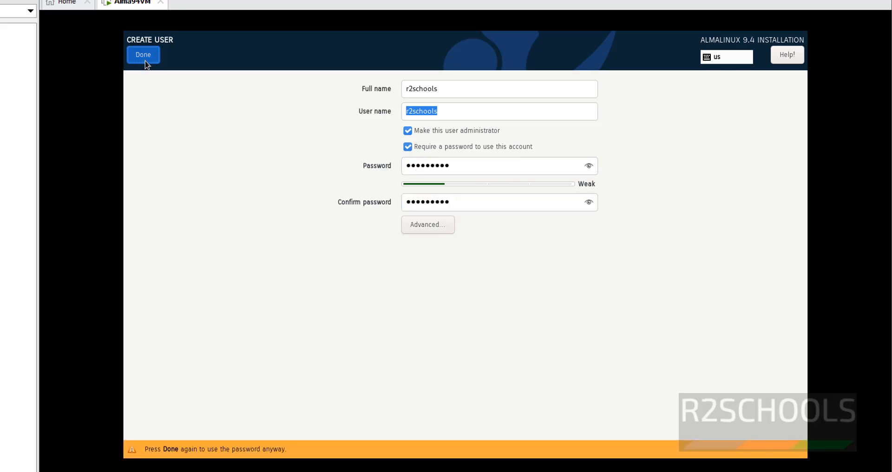
left_click(143, 54)
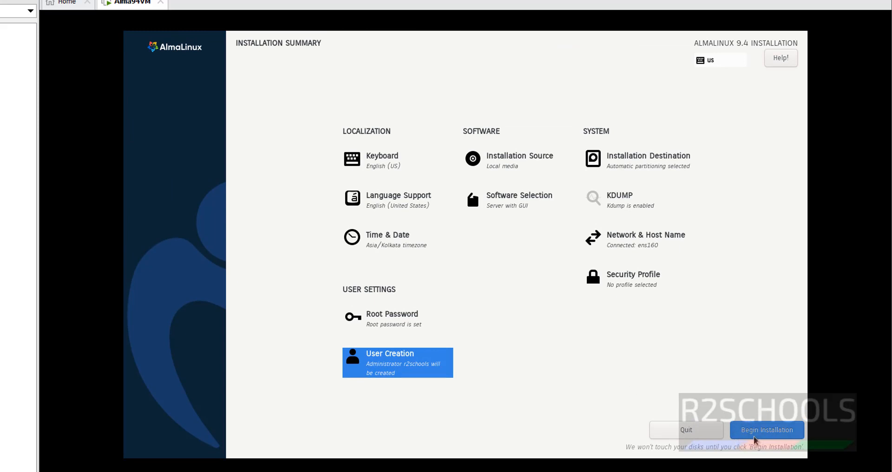
mouse_move(760, 434)
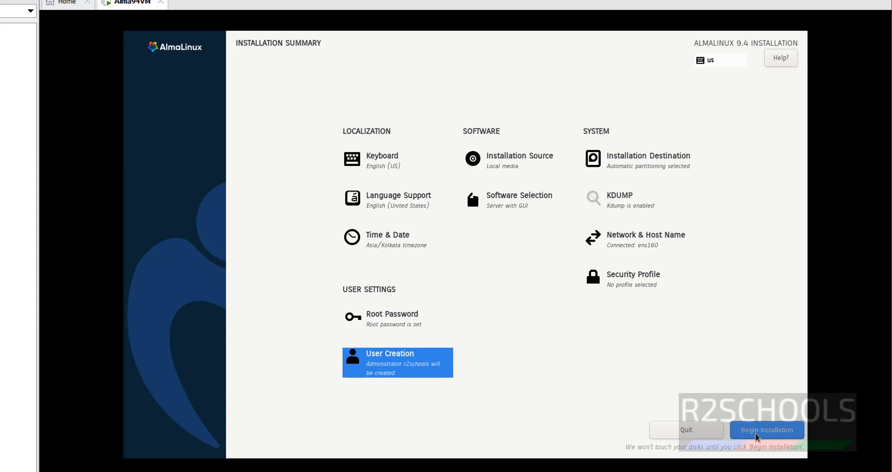
Begin the AlmaLinux 9.4 installation onto the disk.
left_click(766, 430)
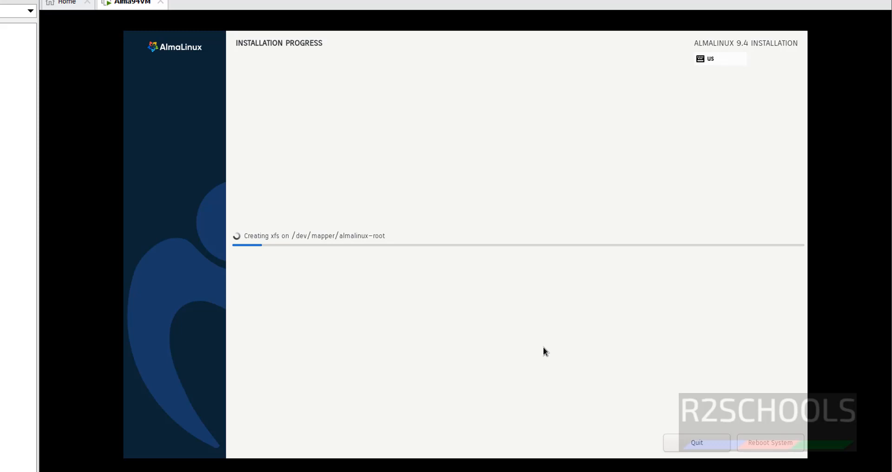
mouse_move(456, 319)
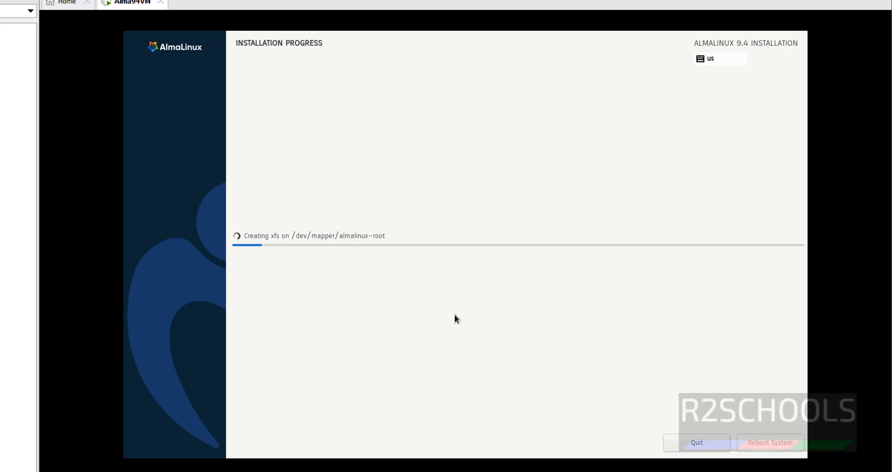
mouse_move(454, 313)
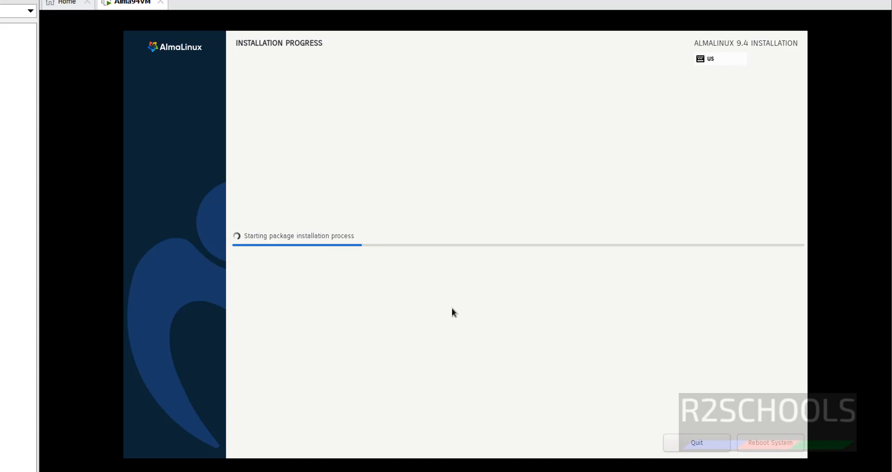
mouse_move(446, 179)
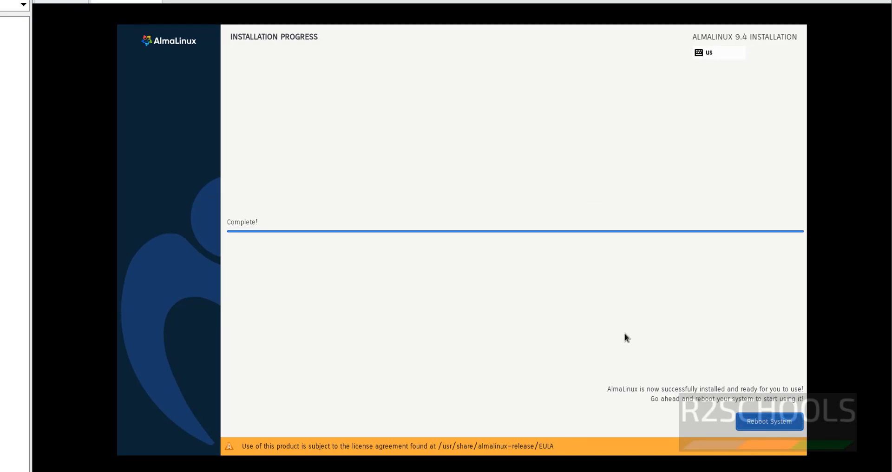
Reboot into the installed system, log in as r2schools and decline the welcome tour.
left_click(770, 421)
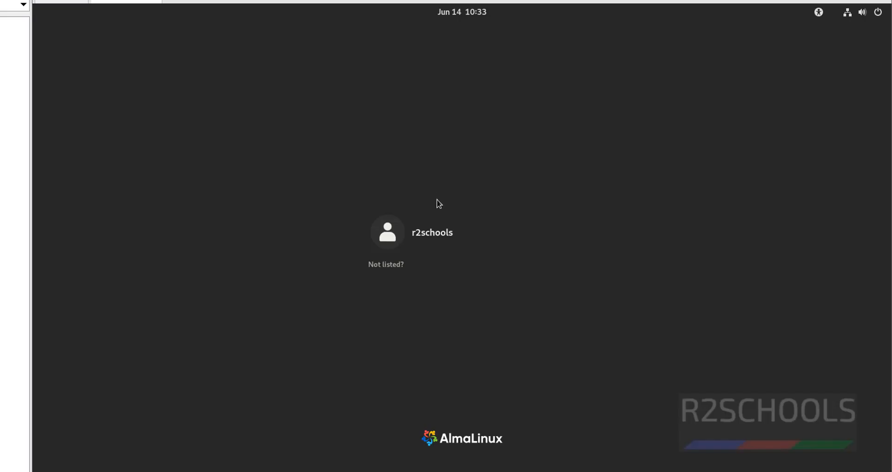
mouse_move(413, 239)
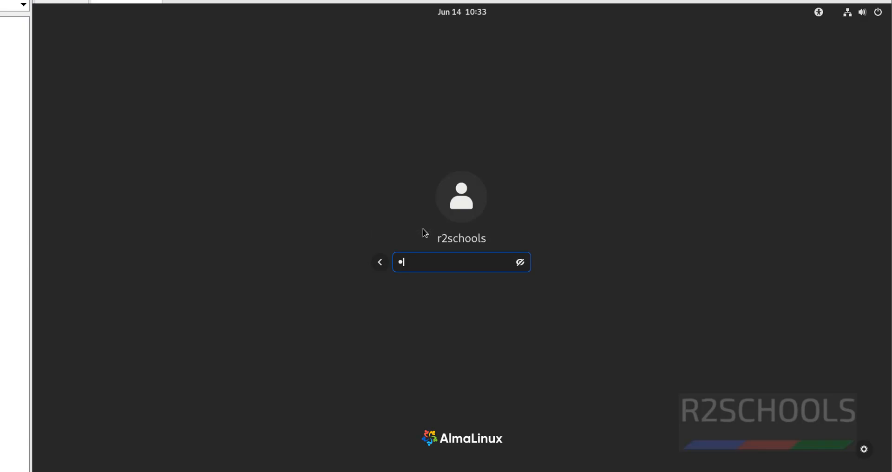
key("Return")
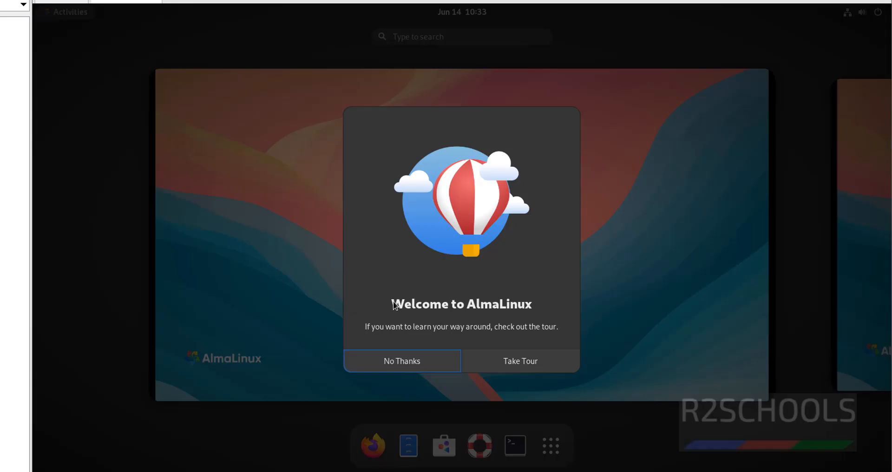
left_click(401, 360)
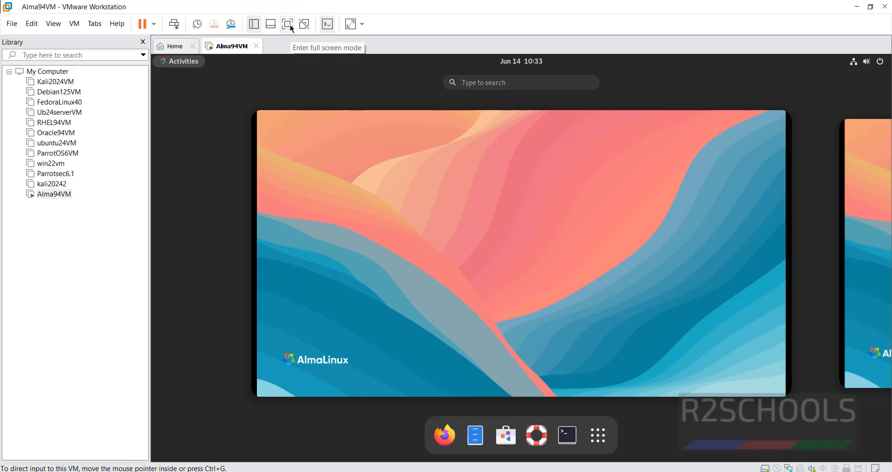
Switch the VM to full screen and launch Terminal from the Activities overview.
left_click(287, 23)
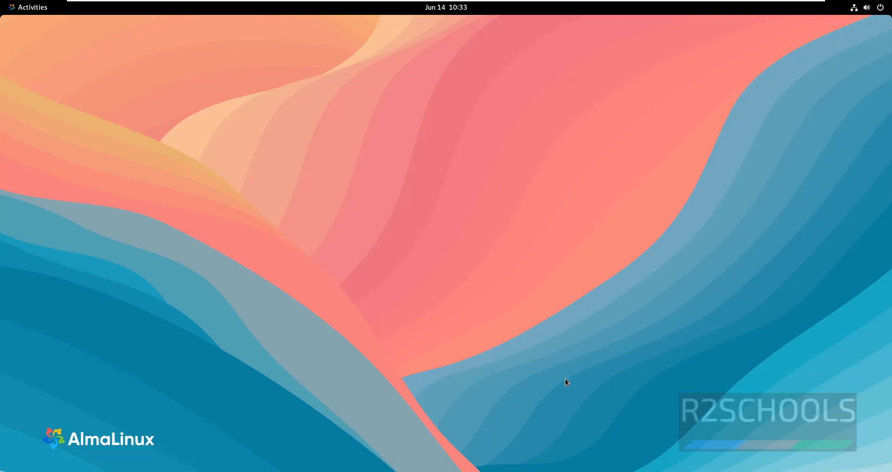
mouse_move(96, 96)
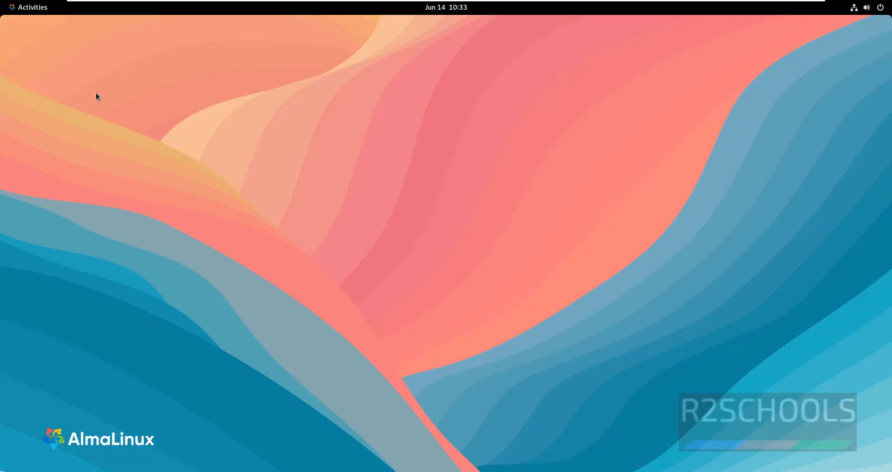
left_click(28, 6)
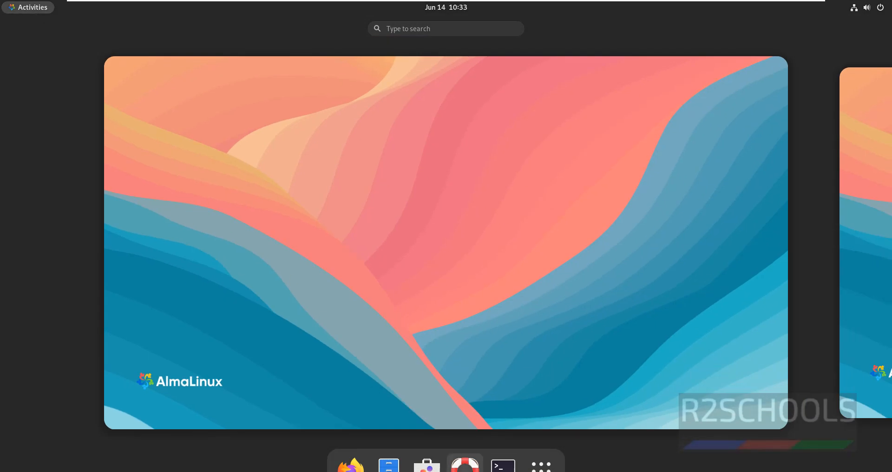
left_click(503, 470)
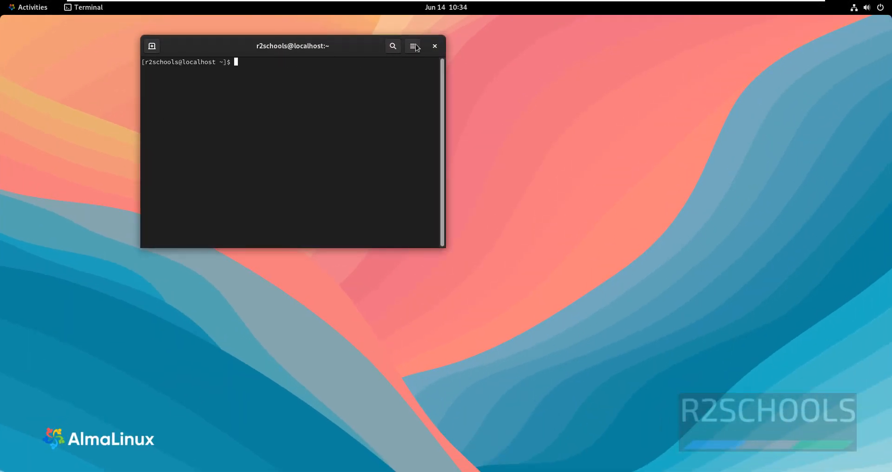
In terminal Preferences enable a custom font, Monospace 14, and close the dialog.
left_click(413, 46)
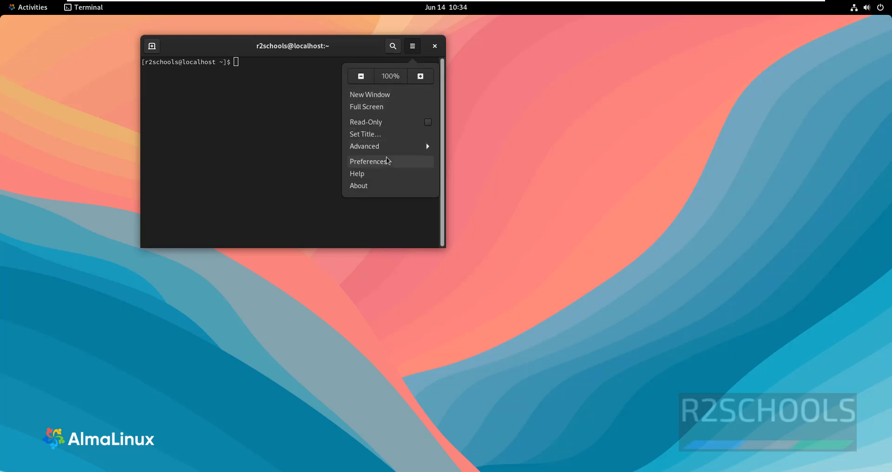
left_click(369, 160)
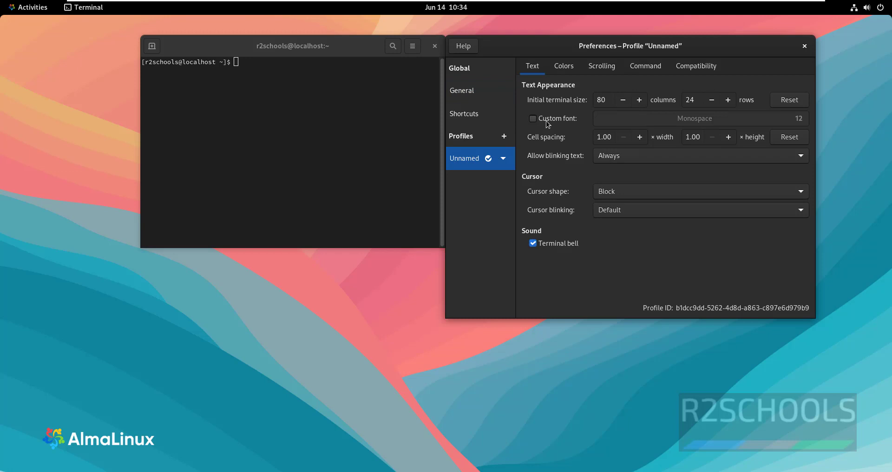
left_click(533, 118)
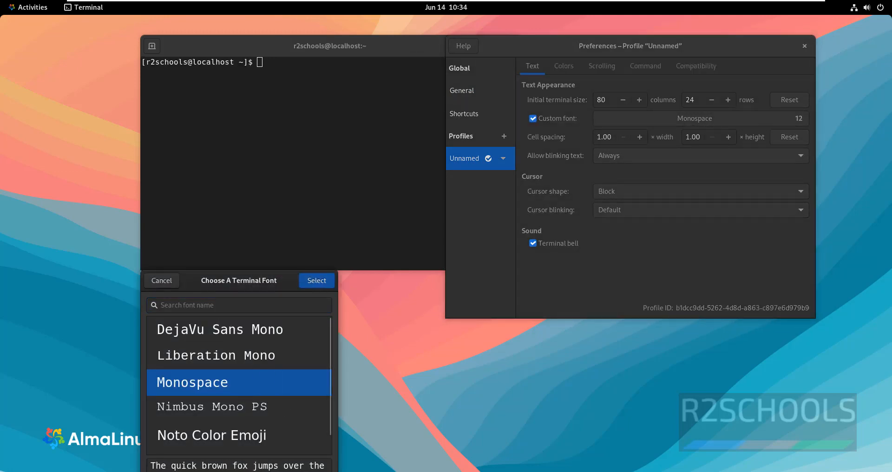
left_click(317, 279)
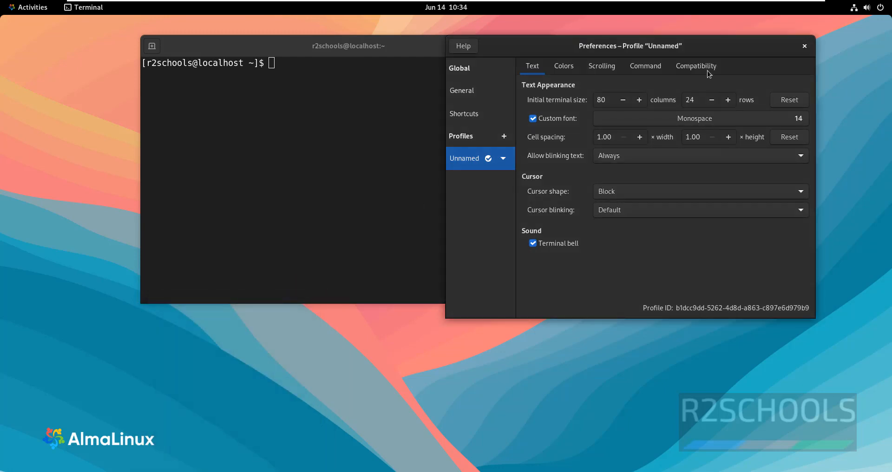
left_click(804, 46)
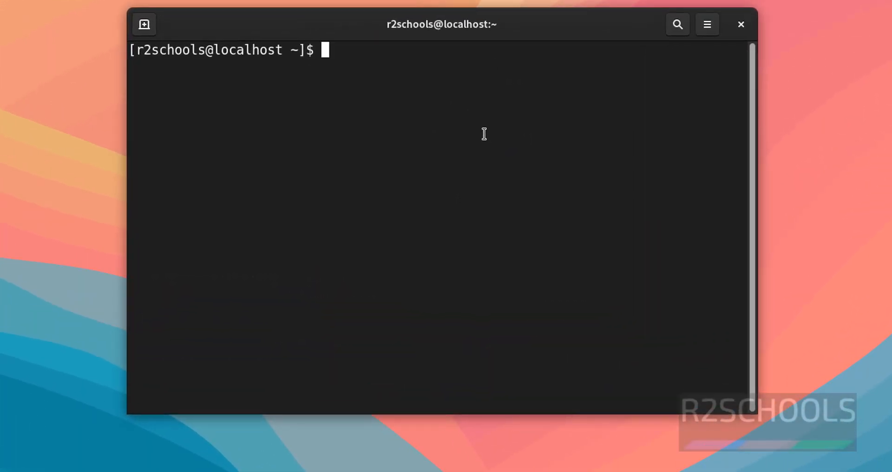
Run more /etc/os-release to show the AlmaLinux 9.4 release details.
type("more /")
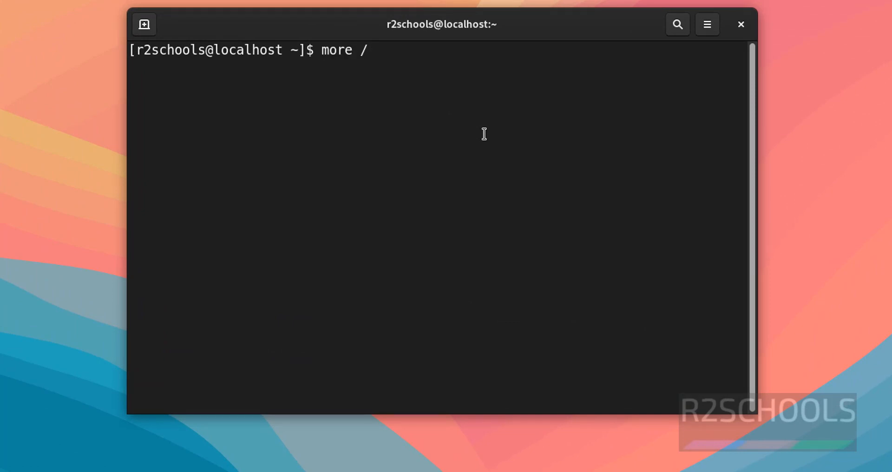
type("etc/")
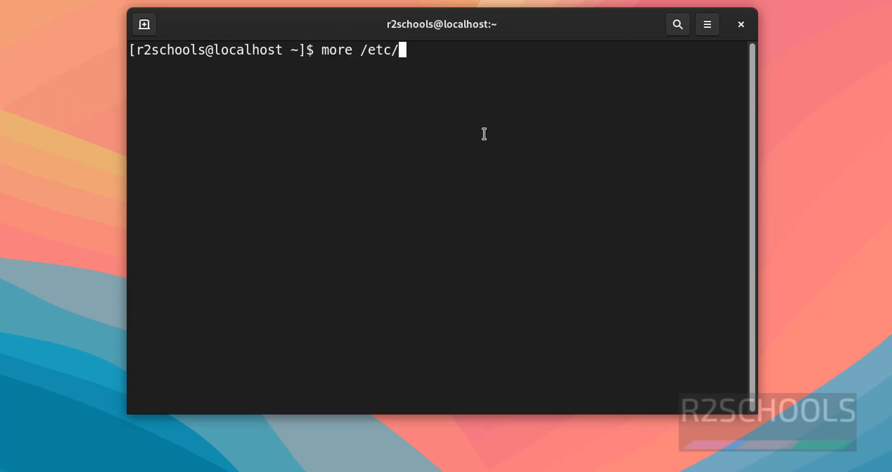
type("os-release")
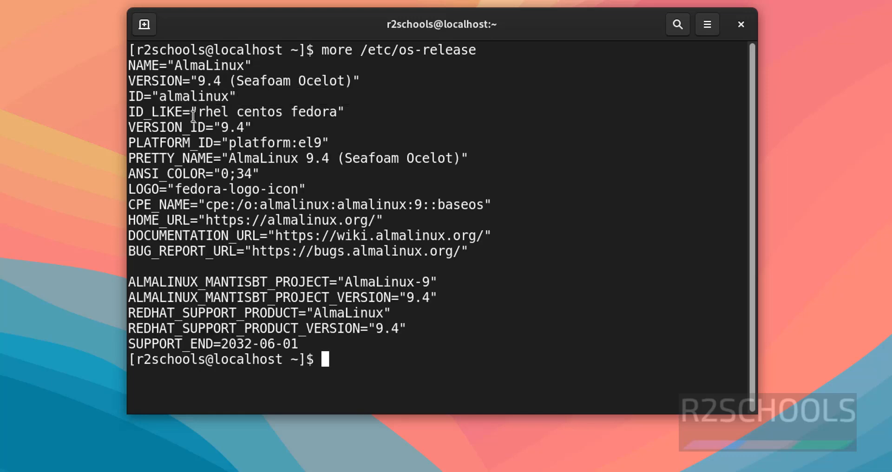
mouse_move(363, 158)
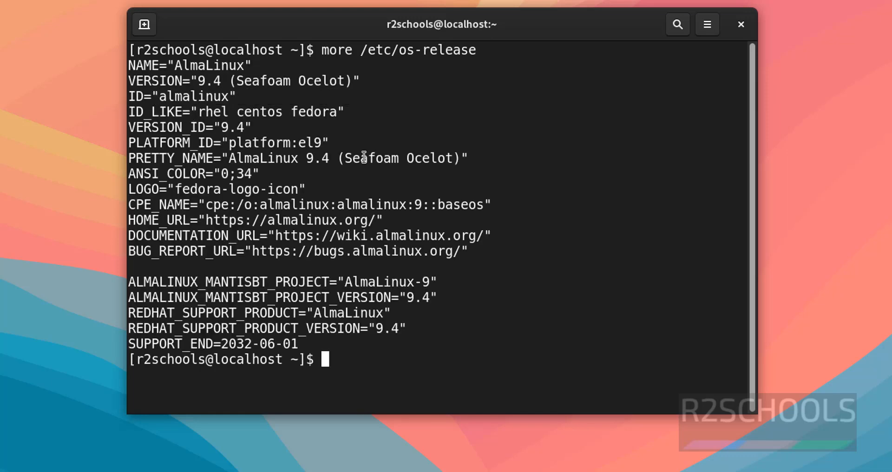
double_click(232, 127)
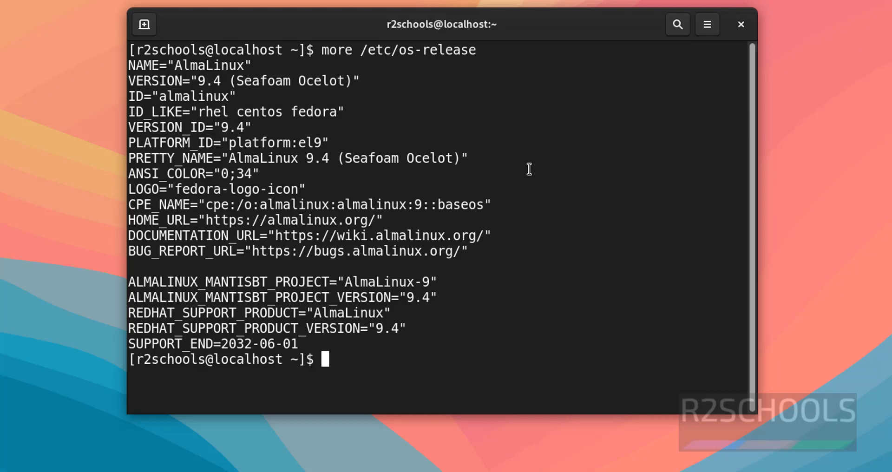
Run ifconfig for network interface settings, then type sudo dnf update.
type("ifconfig")
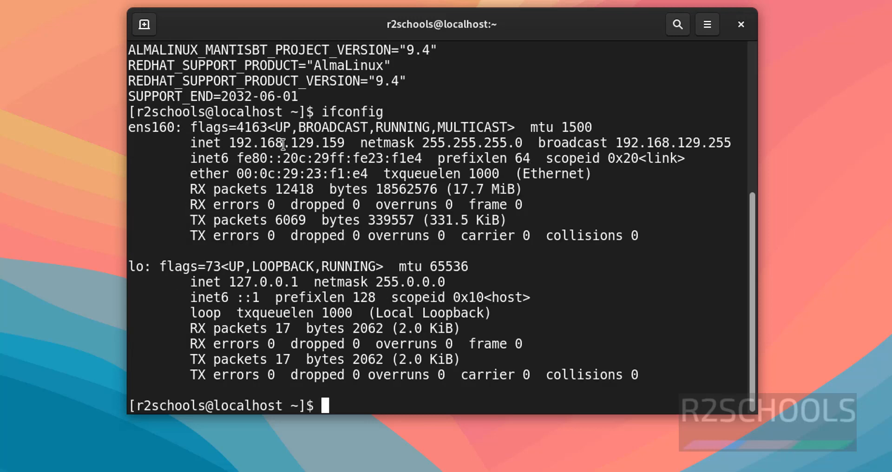
mouse_move(424, 368)
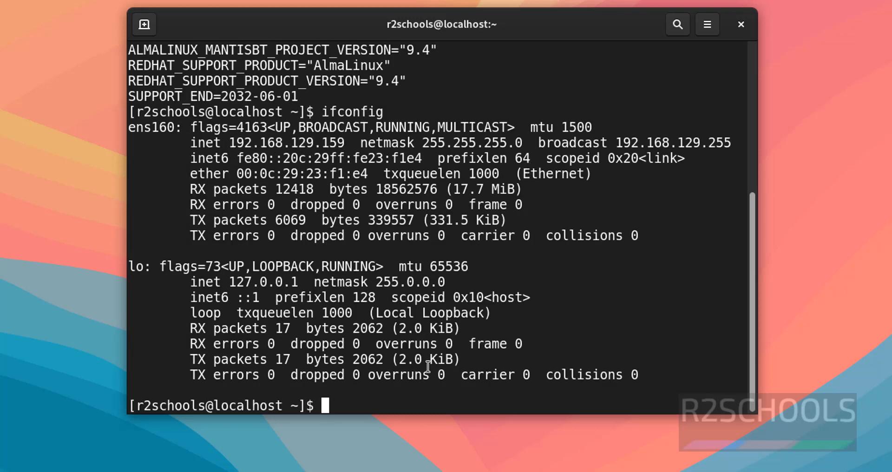
type("sudo")
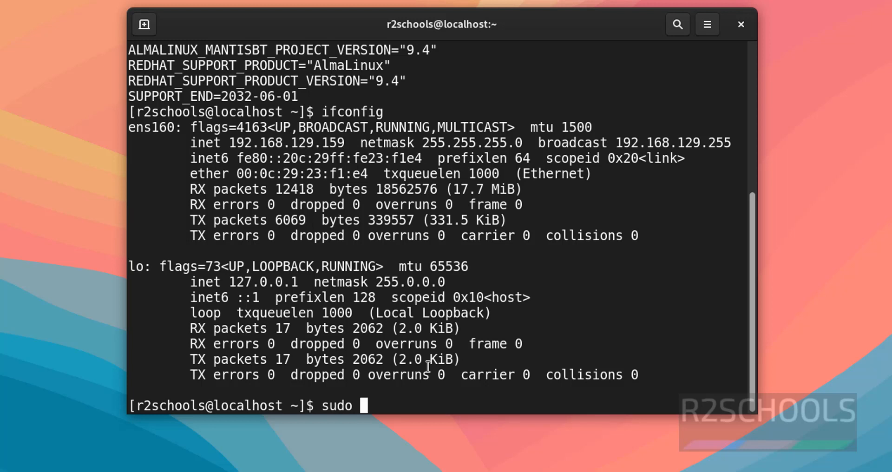
type("dnf u")
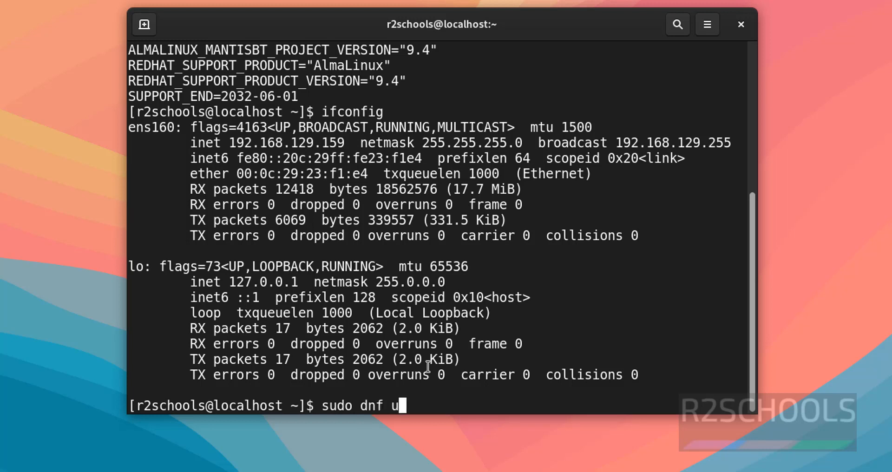
type("pdate")
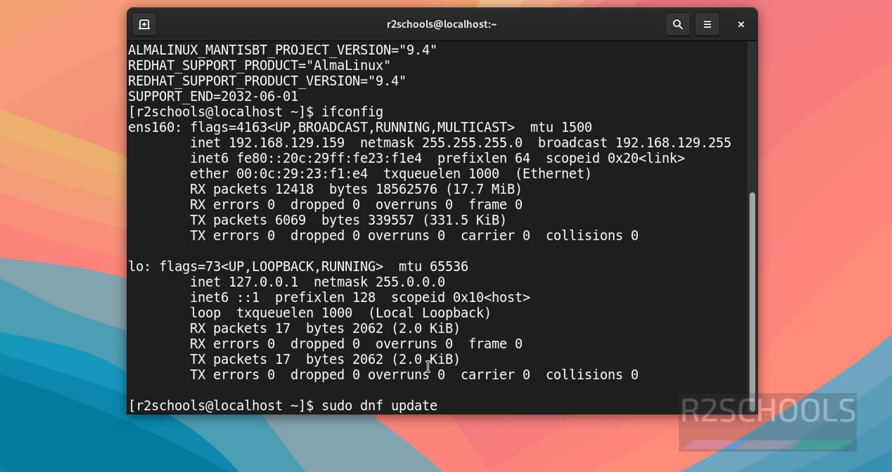